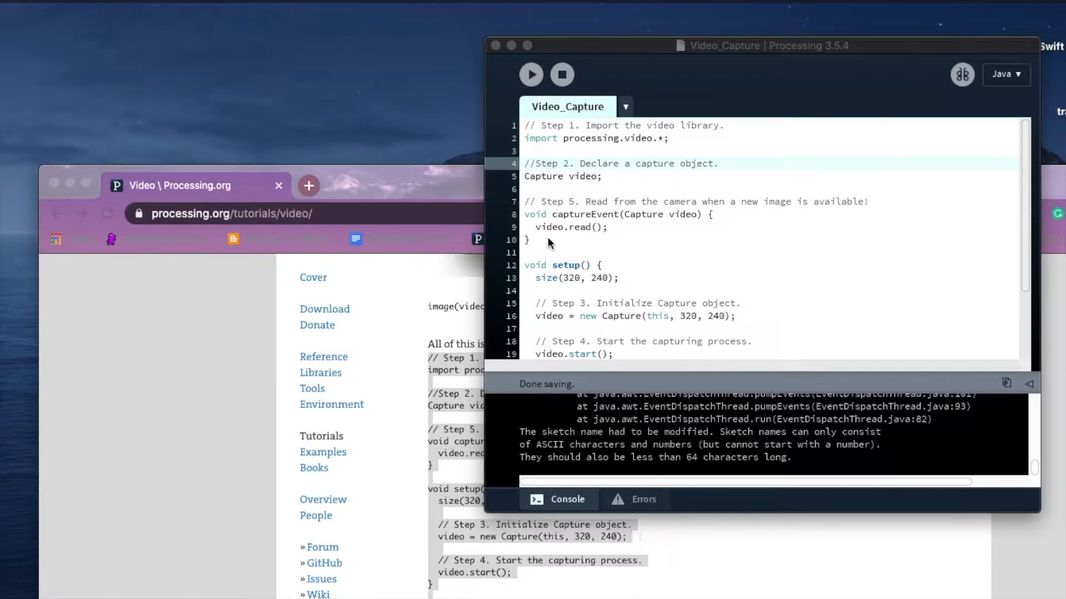
pyautogui.moveTo(656, 298)
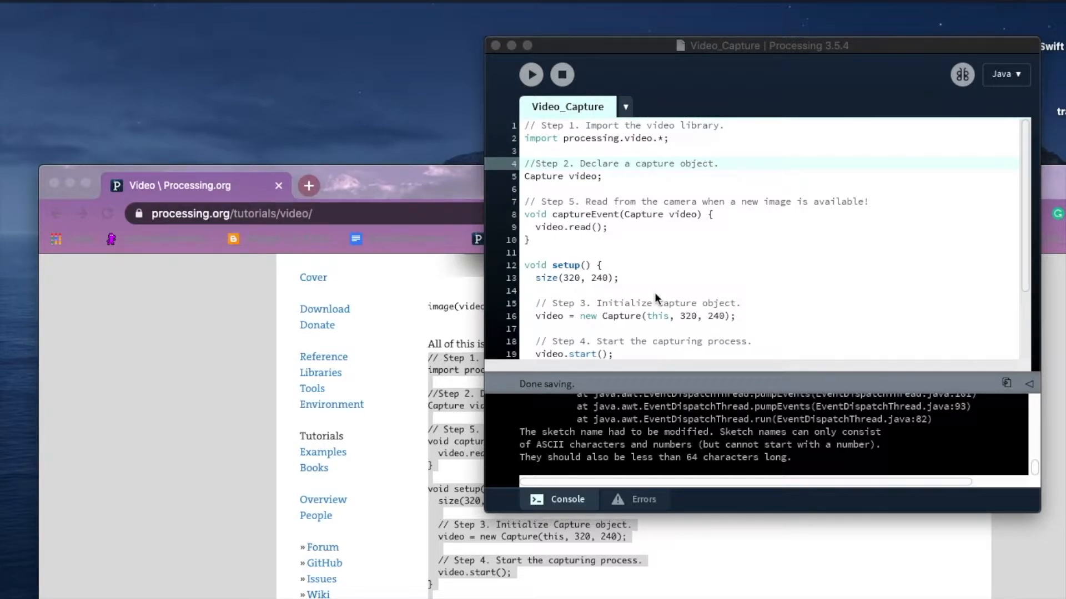
pyautogui.moveTo(481, 192)
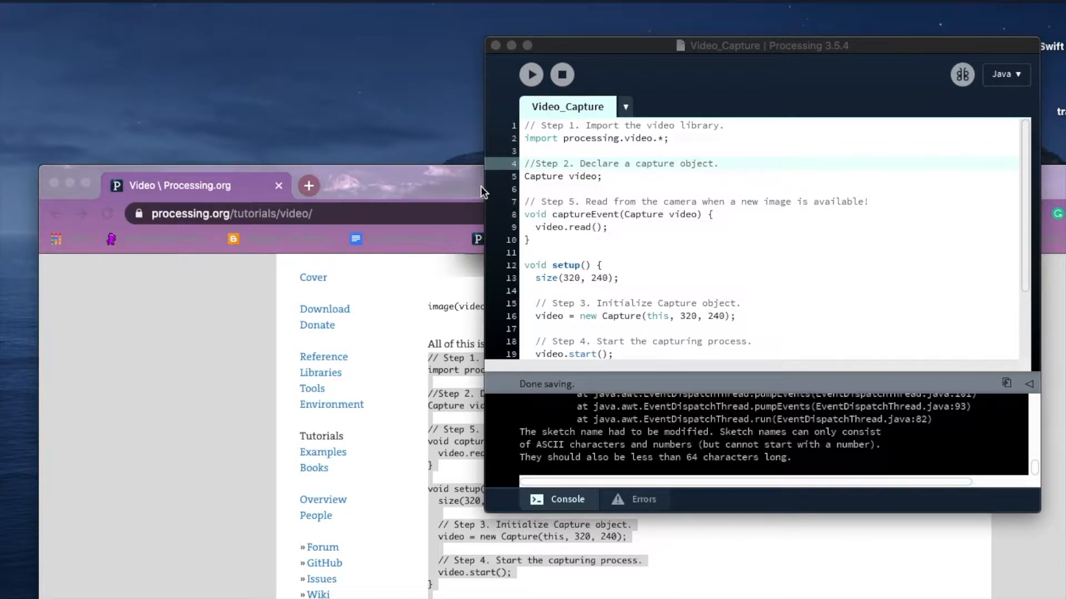
pyautogui.moveTo(444, 187)
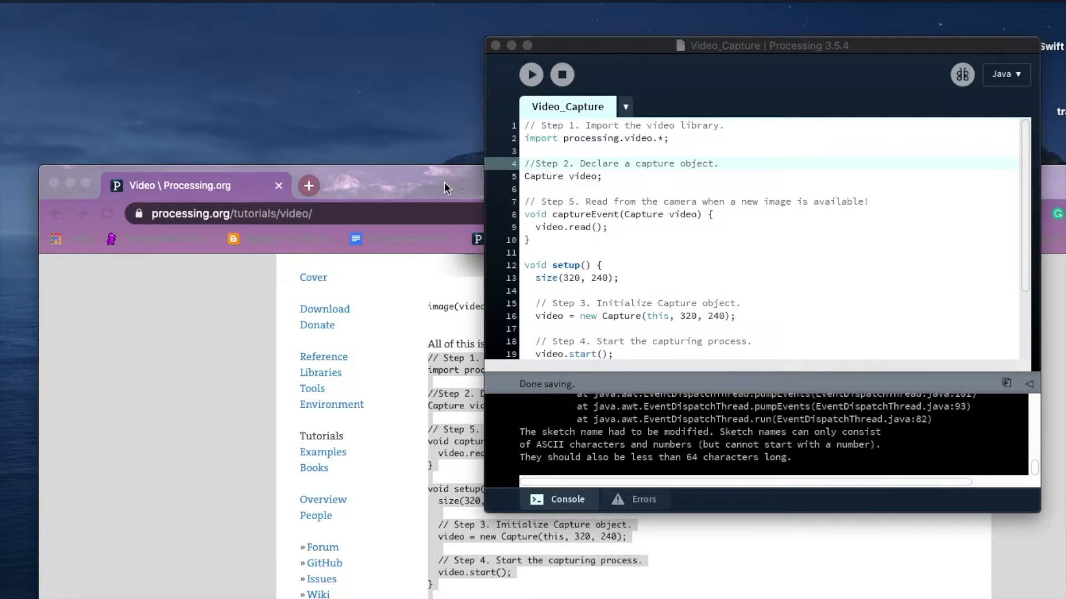
pyautogui.moveTo(551, 298)
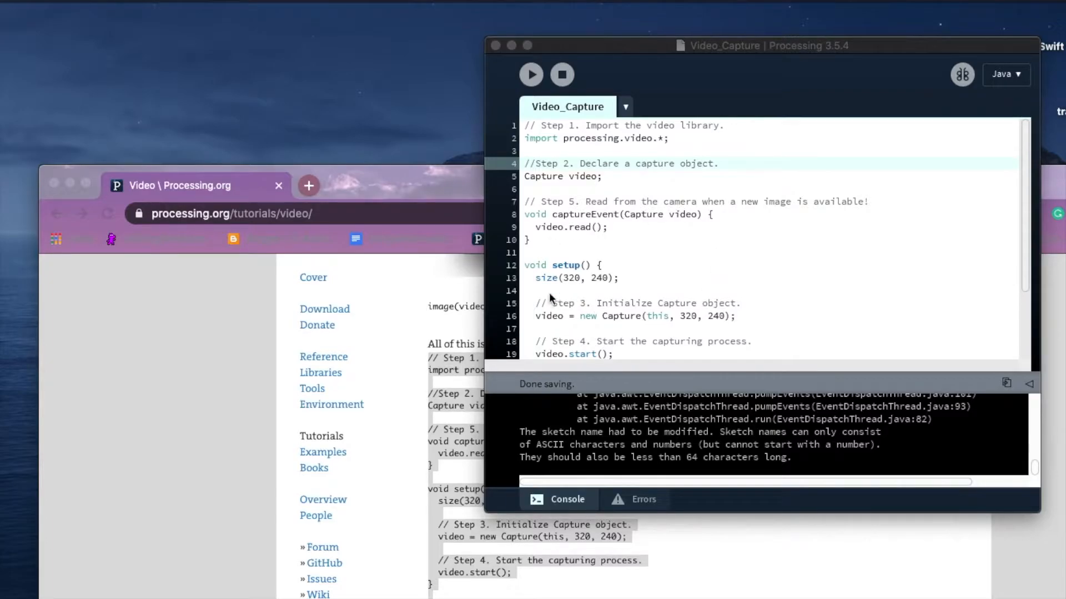
pyautogui.moveTo(440, 172)
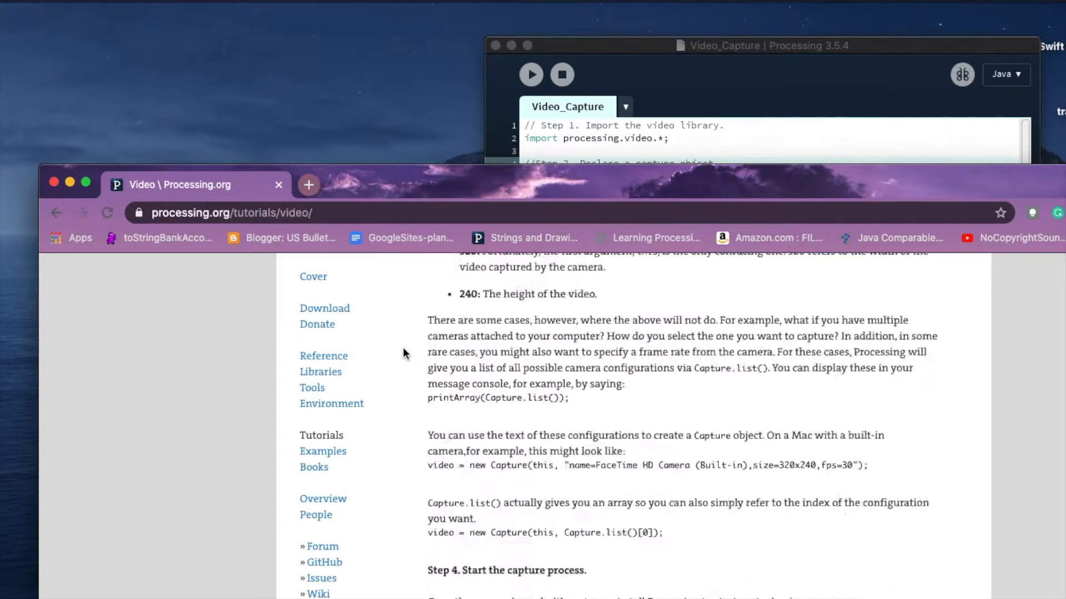
# Scroll the processing.org Video tutorial page up to its Video and Live Video headings
pyautogui.scroll(3)
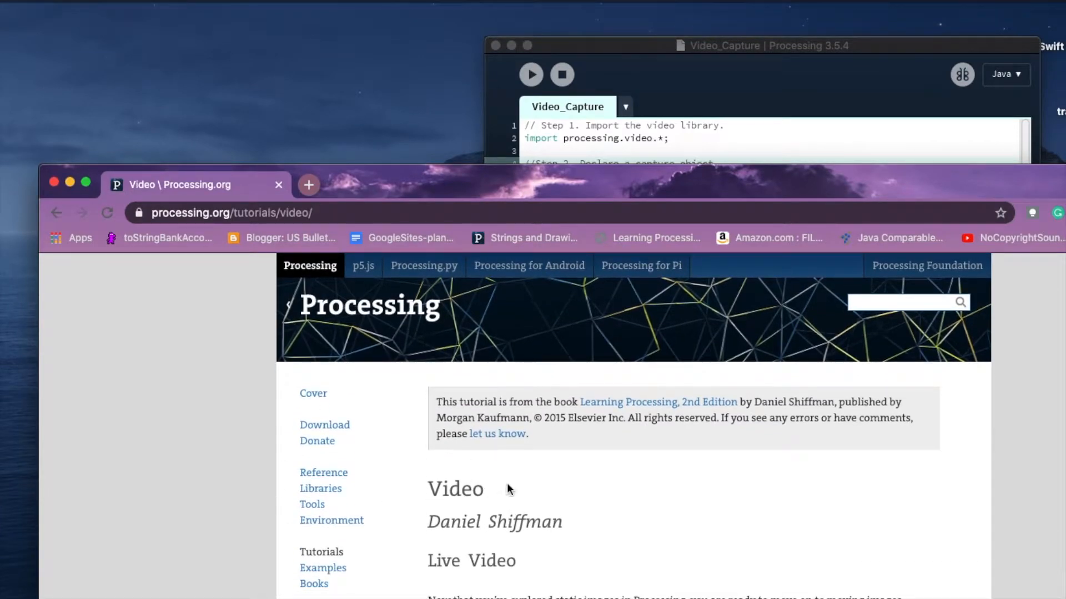
pyautogui.moveTo(463, 510)
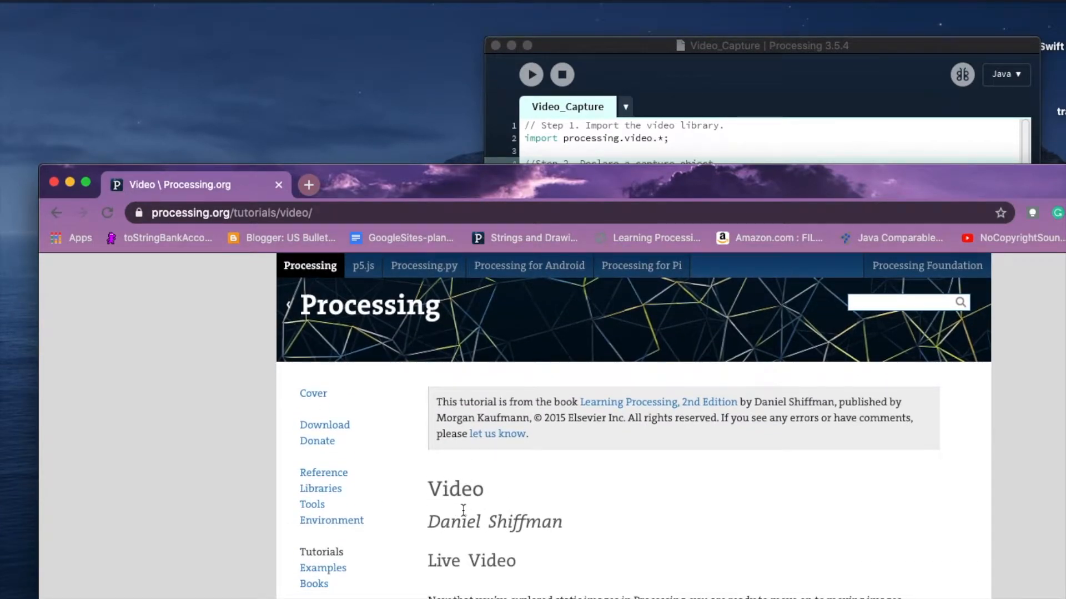
# Run Video_Capture, let java reopen windows, and dismiss the quit-unexpectedly notice after the permission error
pyautogui.click(605, 46)
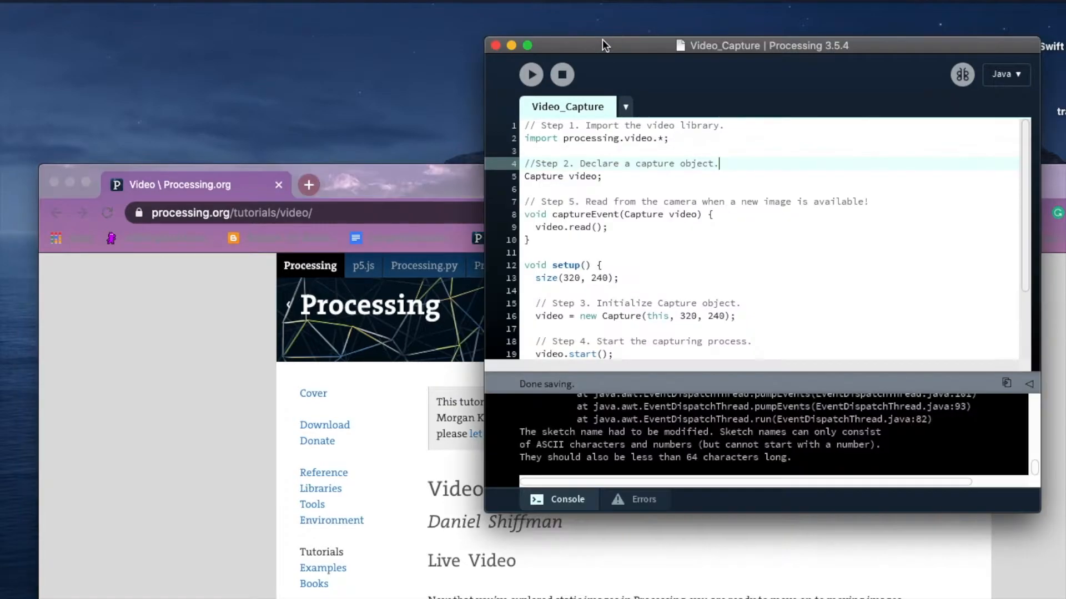
pyautogui.moveTo(686, 233)
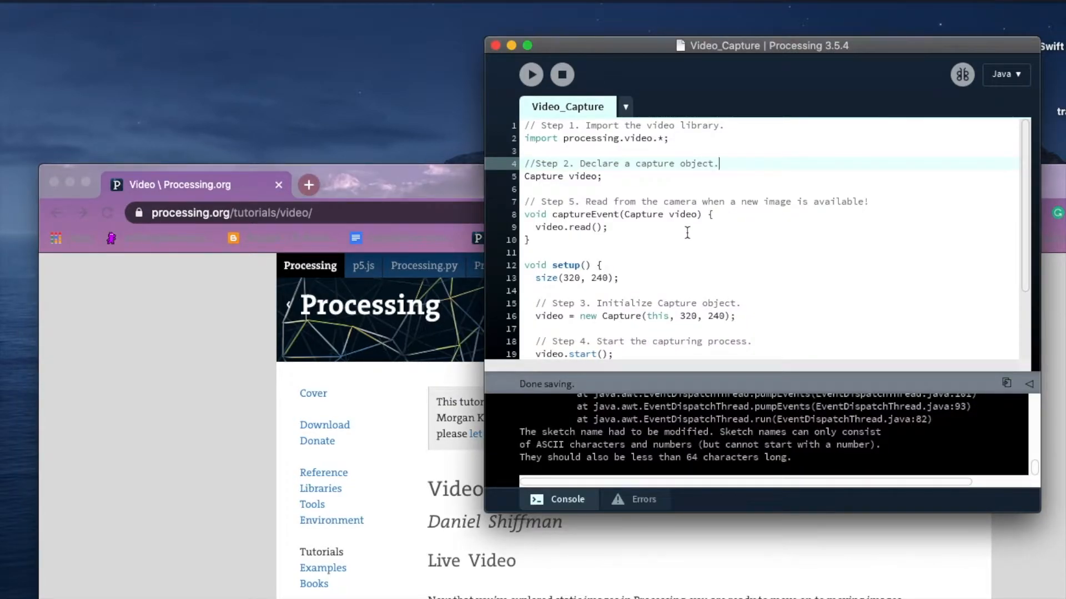
pyautogui.moveTo(530, 74)
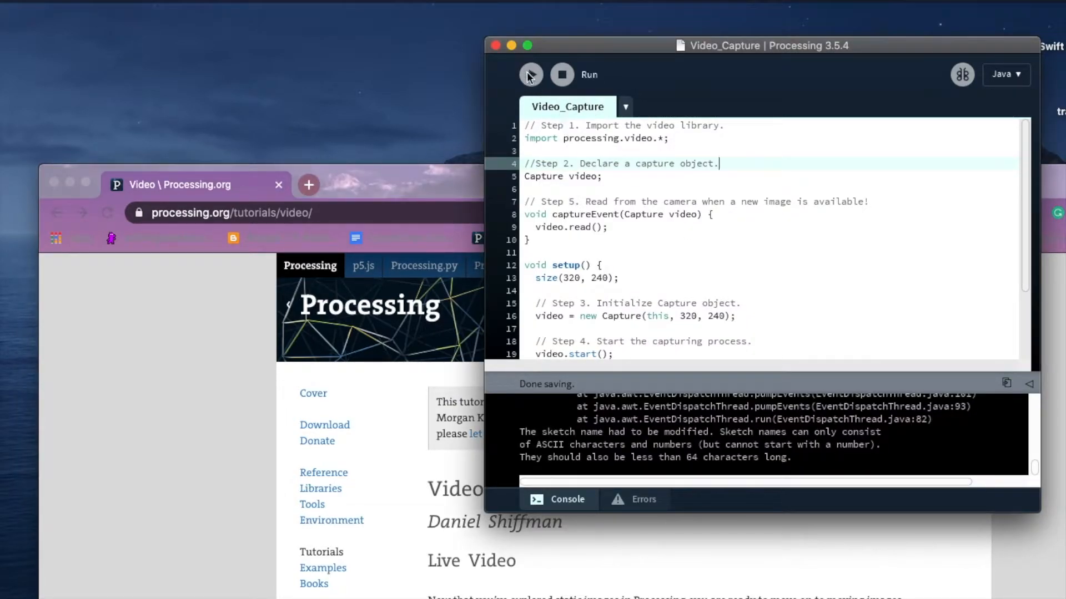
pyautogui.click(531, 74)
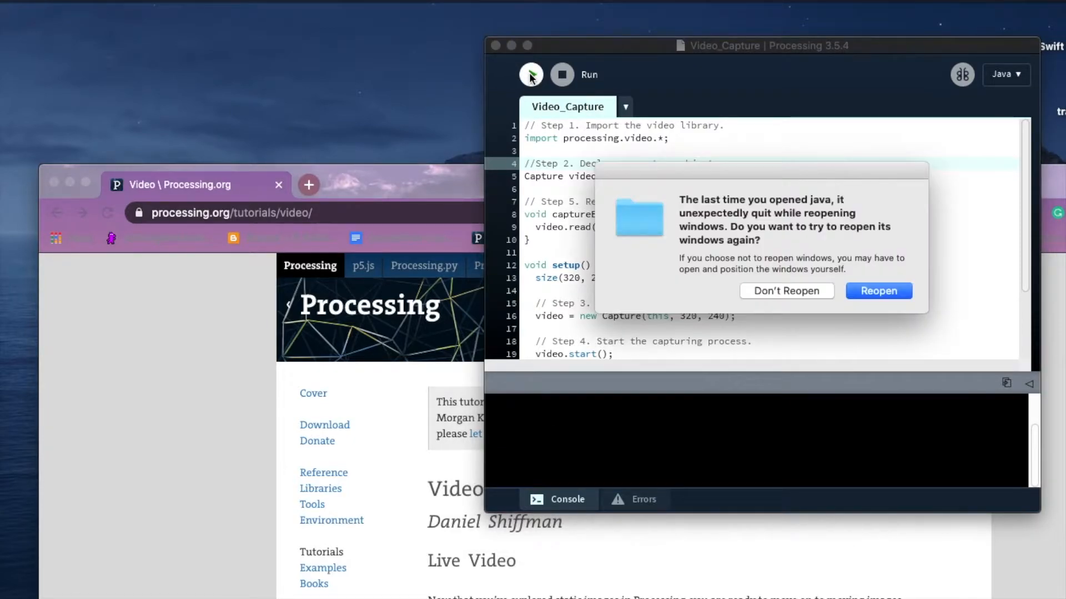
pyautogui.moveTo(875, 297)
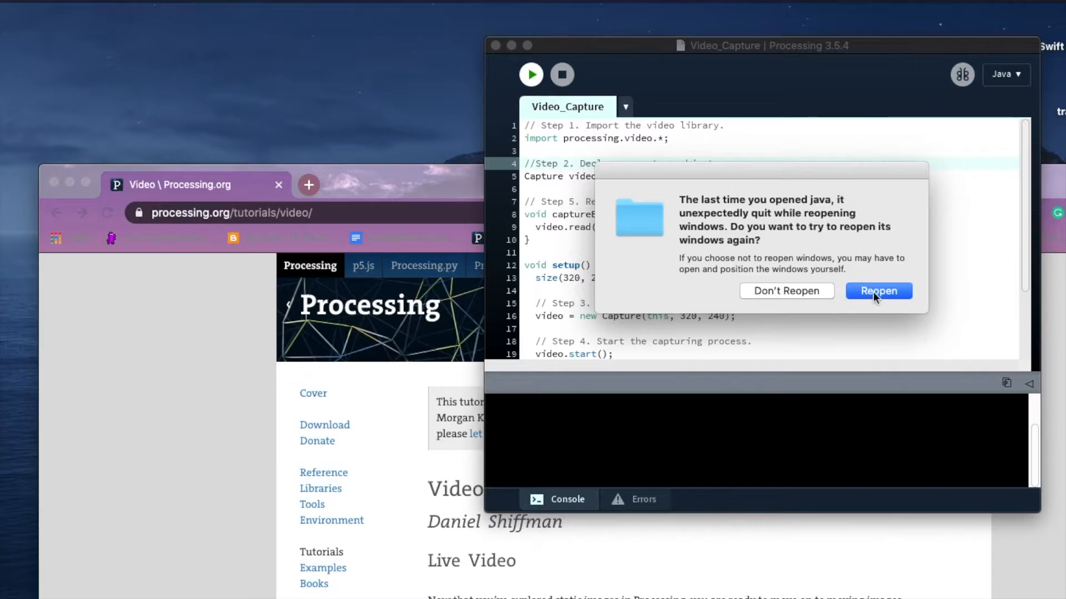
pyautogui.click(877, 291)
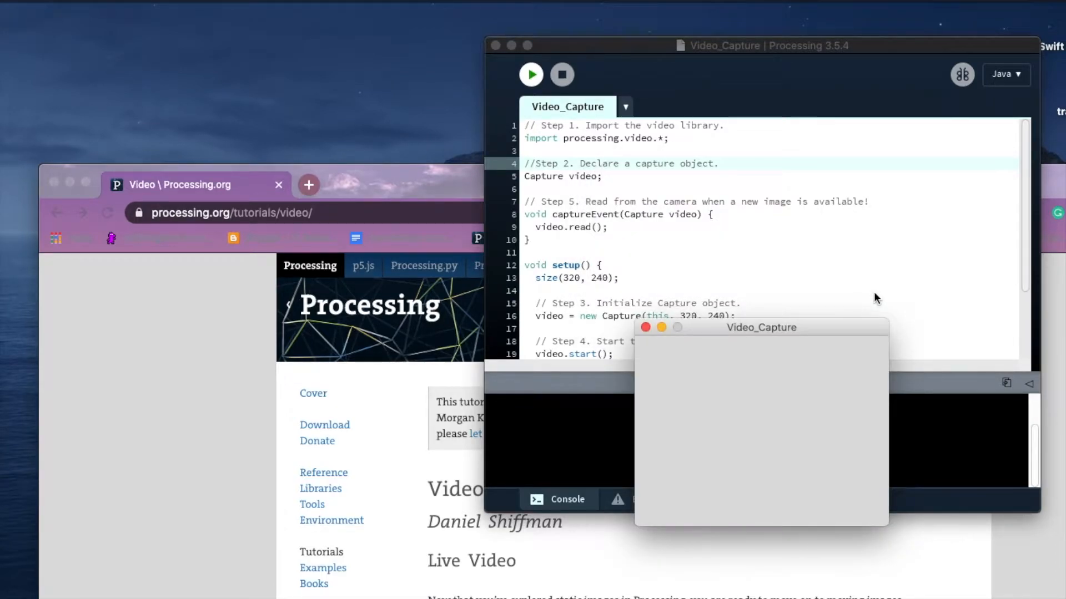
pyautogui.click(531, 74)
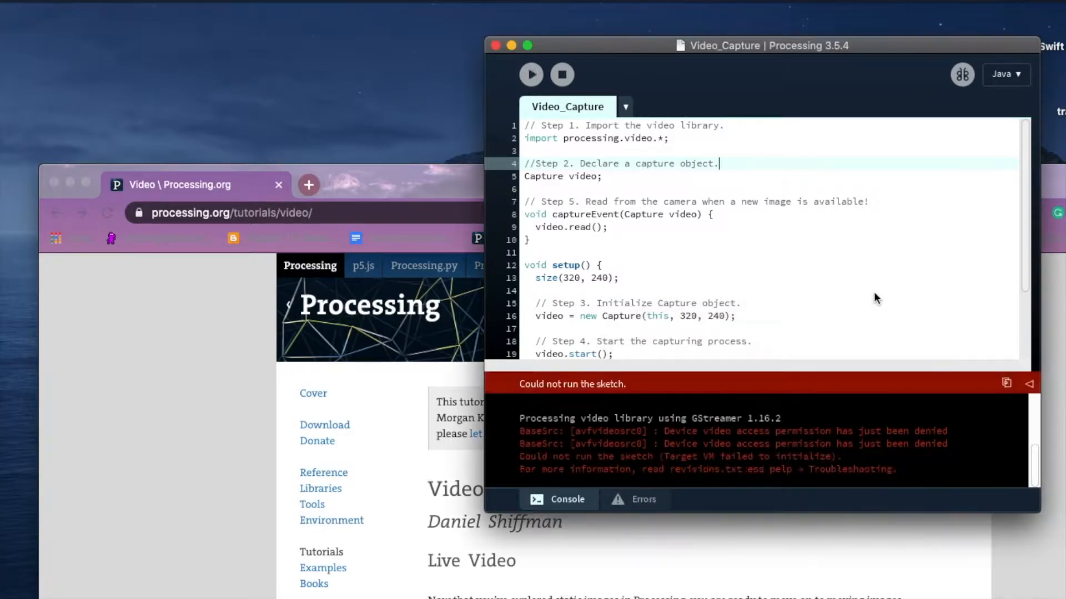
pyautogui.moveTo(695, 514)
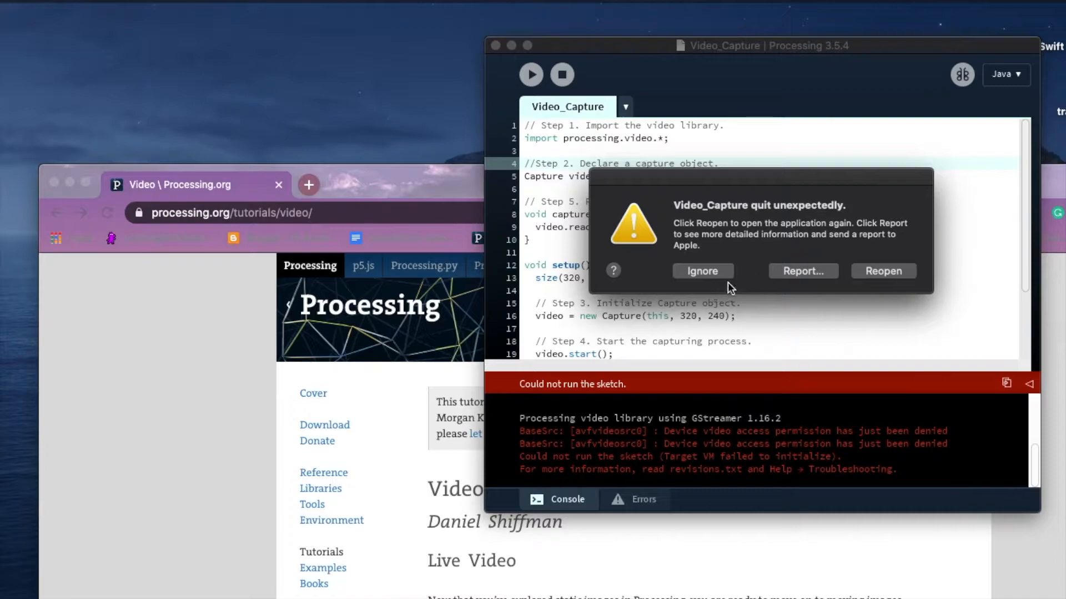
pyautogui.click(701, 271)
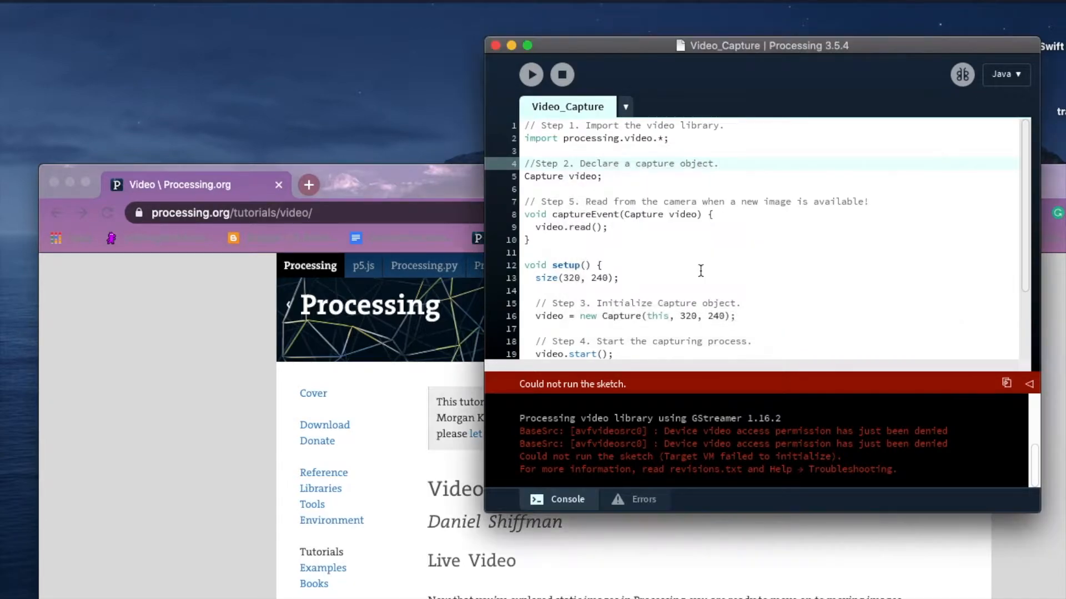
pyautogui.moveTo(418, 175)
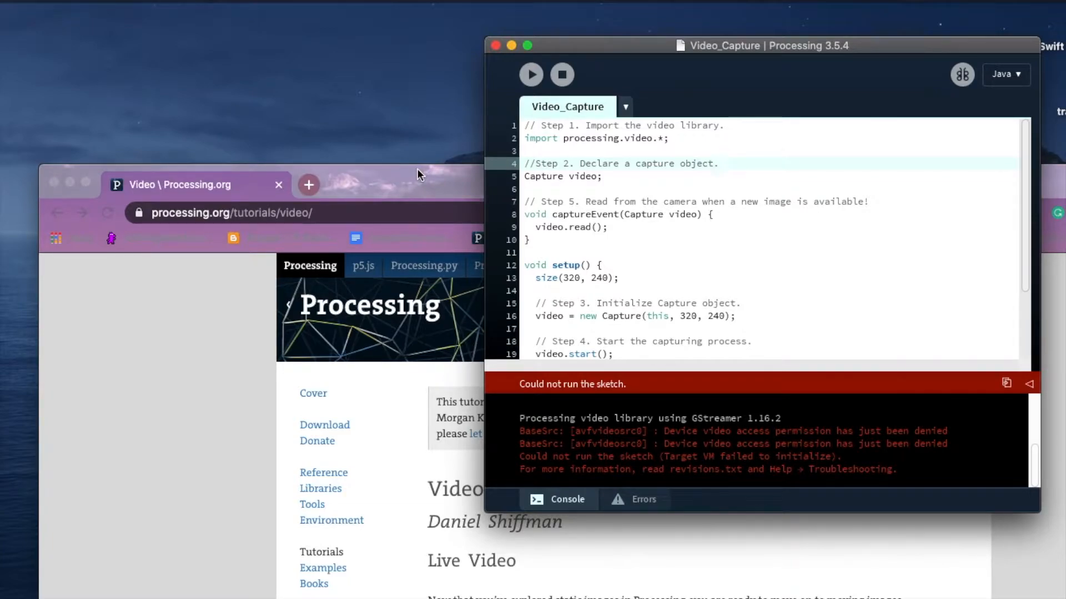
pyautogui.moveTo(668, 26)
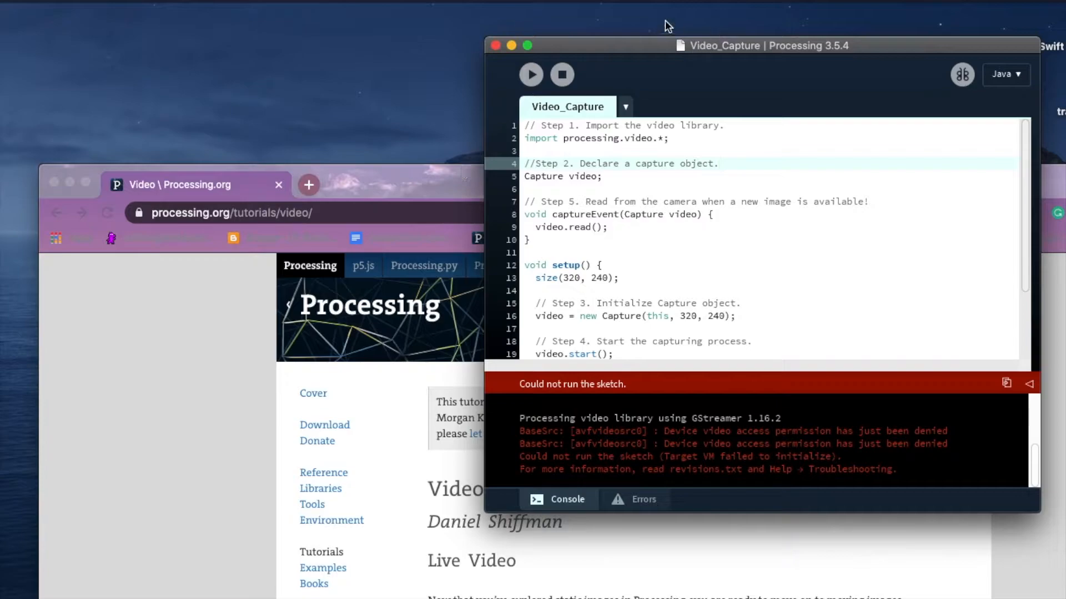
pyautogui.moveTo(568, 37)
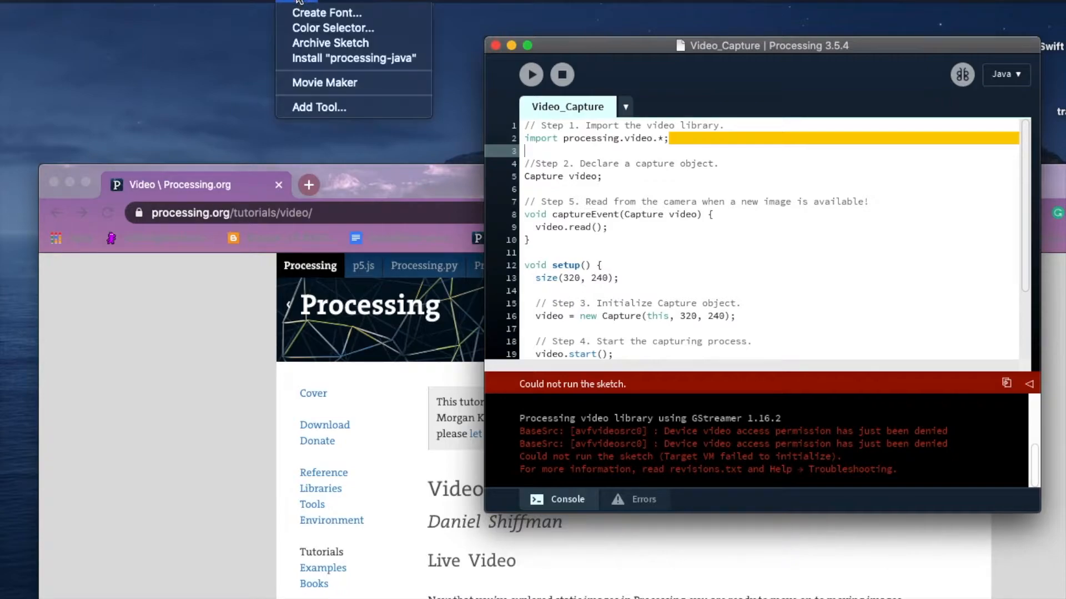
# Show the Contribution Manager's Libraries list filtered to the Video & Vision category
pyautogui.click(319, 107)
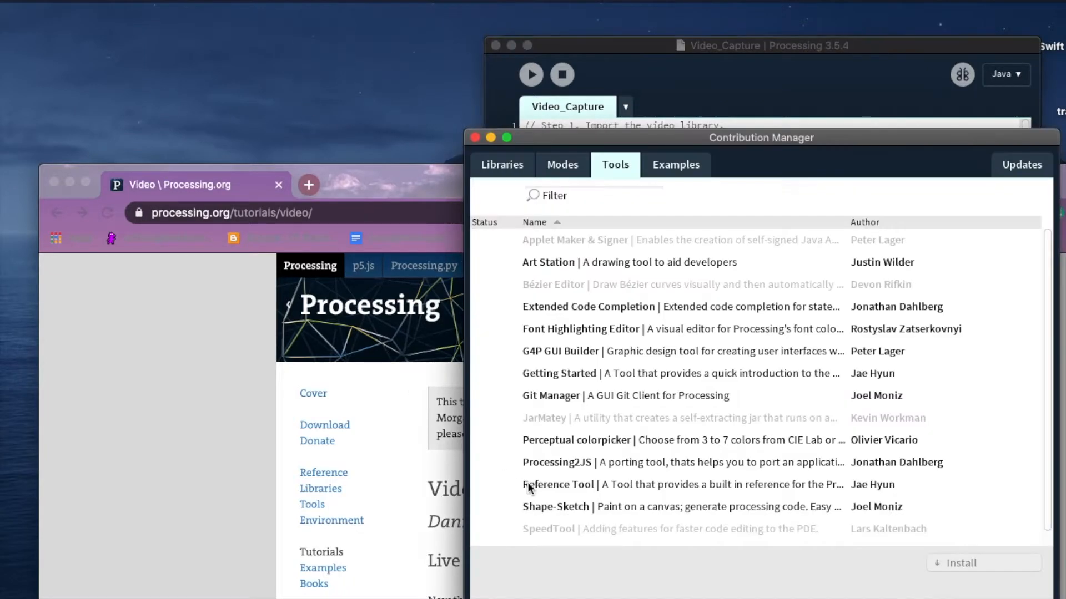
pyautogui.click(502, 164)
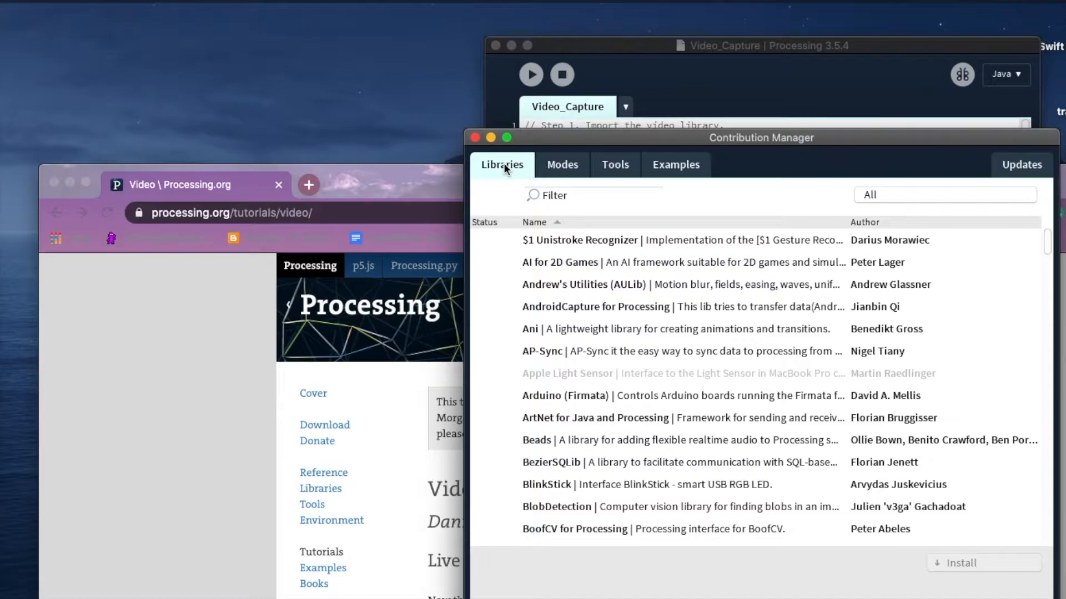
pyautogui.moveTo(666, 186)
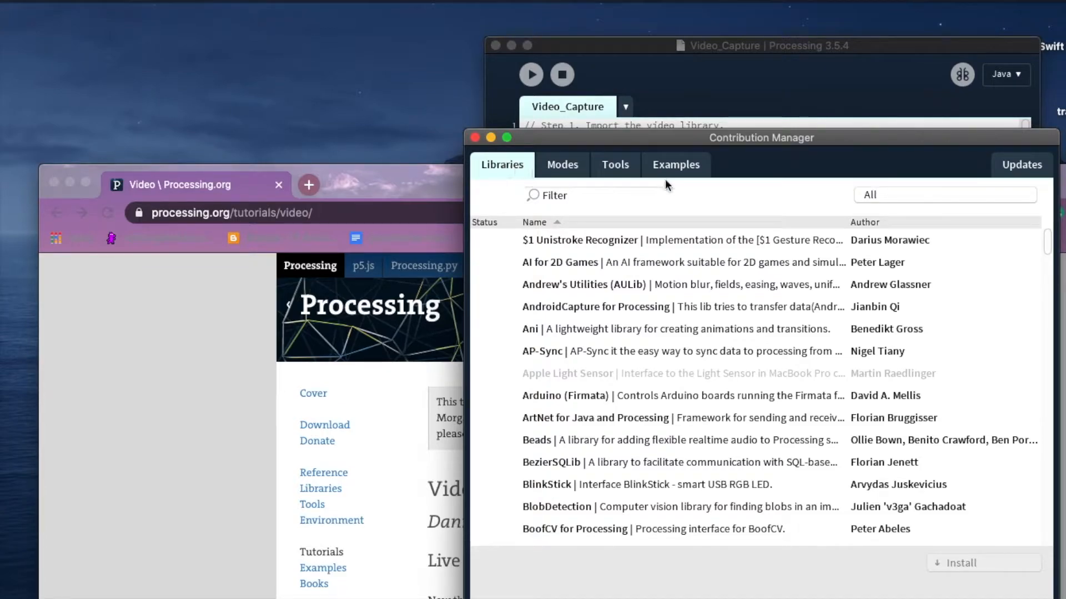
pyautogui.moveTo(625, 235)
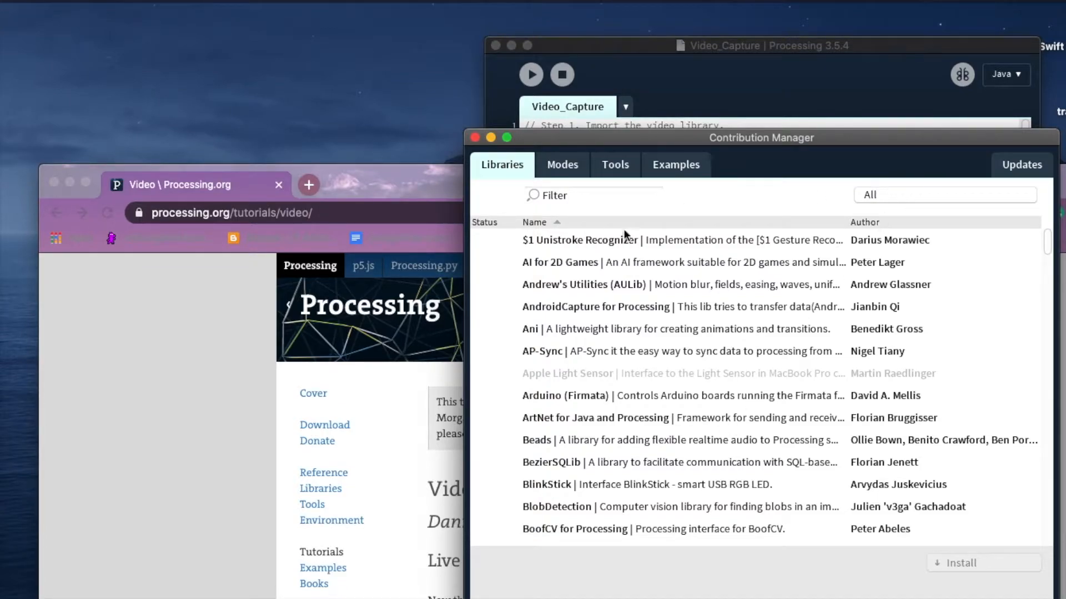
pyautogui.click(943, 195)
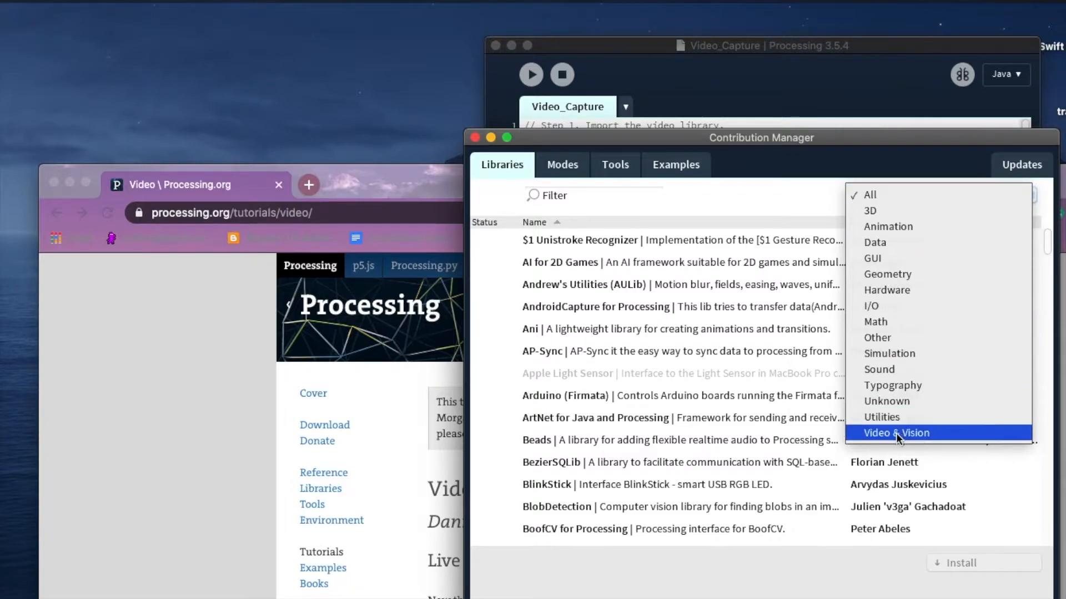
pyautogui.click(897, 433)
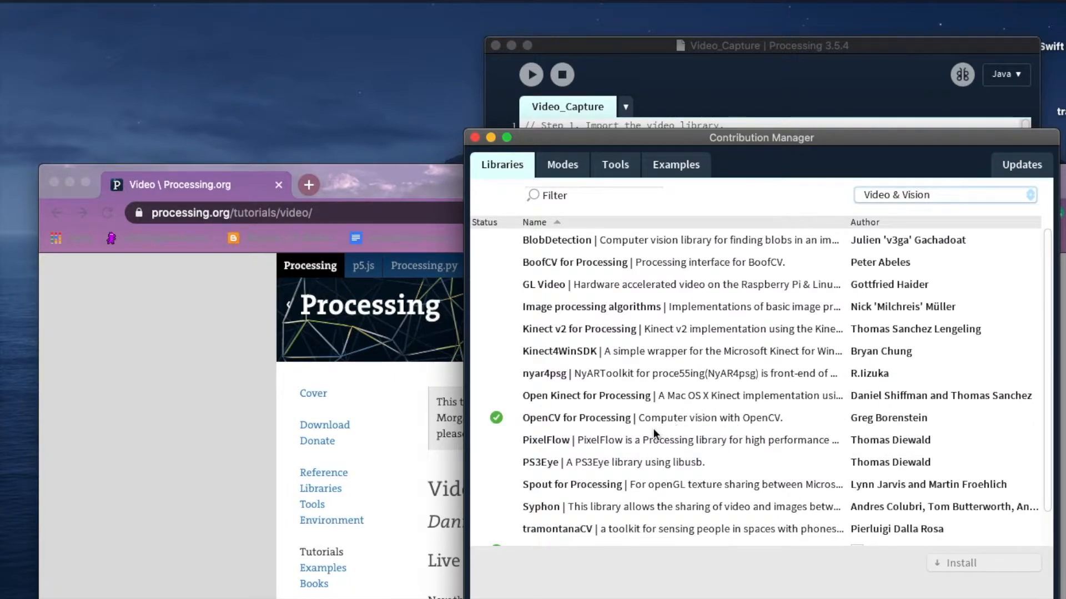
pyautogui.moveTo(666, 388)
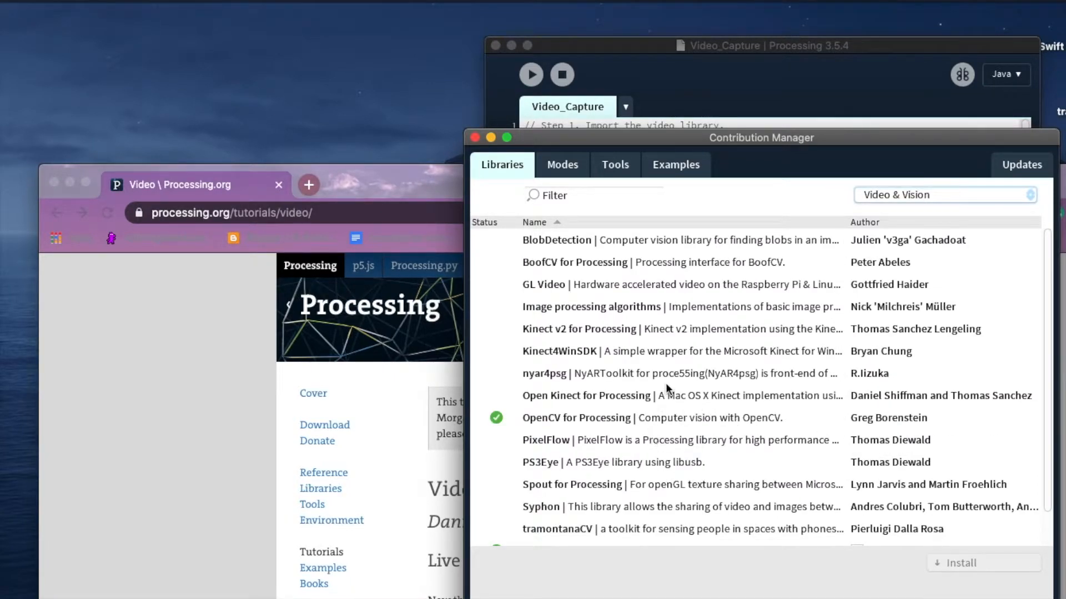
pyautogui.moveTo(740, 463)
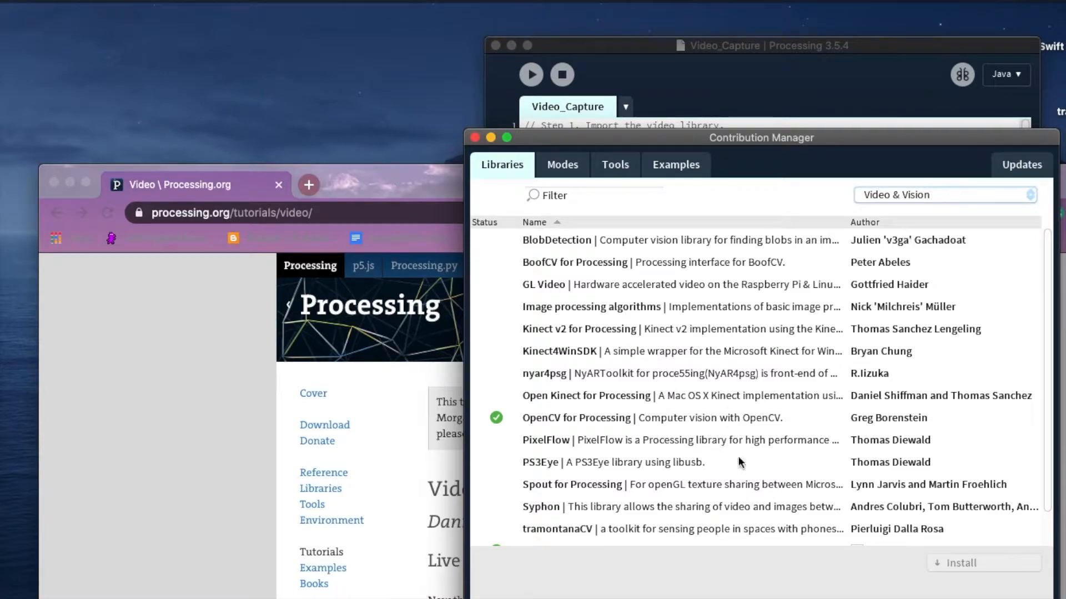
# Filter libraries by 'video' and confirm the Processing Foundation Video 2.0 library is installed
pyautogui.click(592, 196)
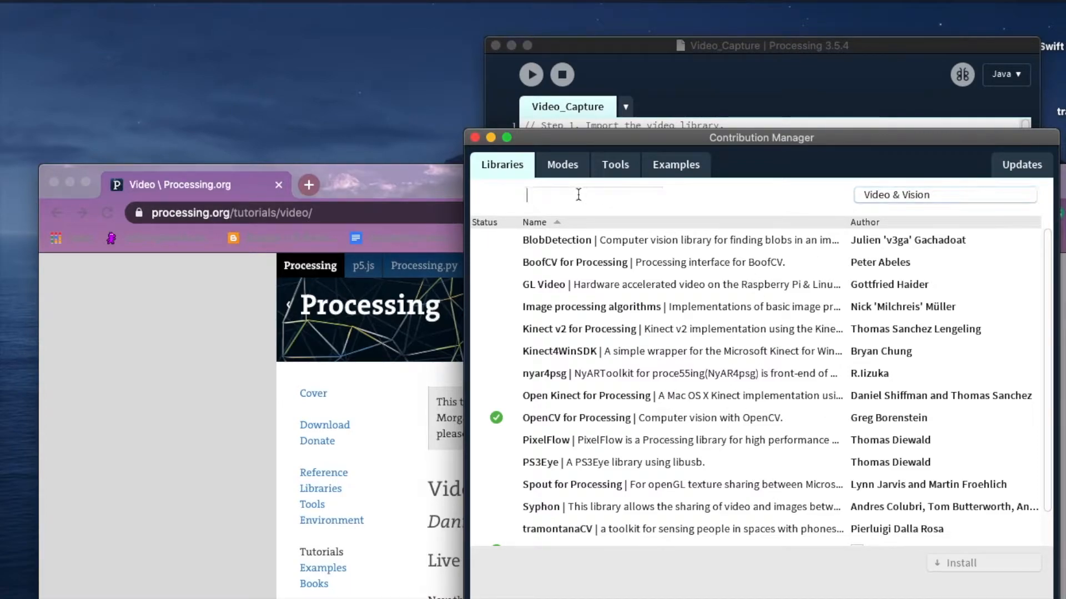
pyautogui.write('video')
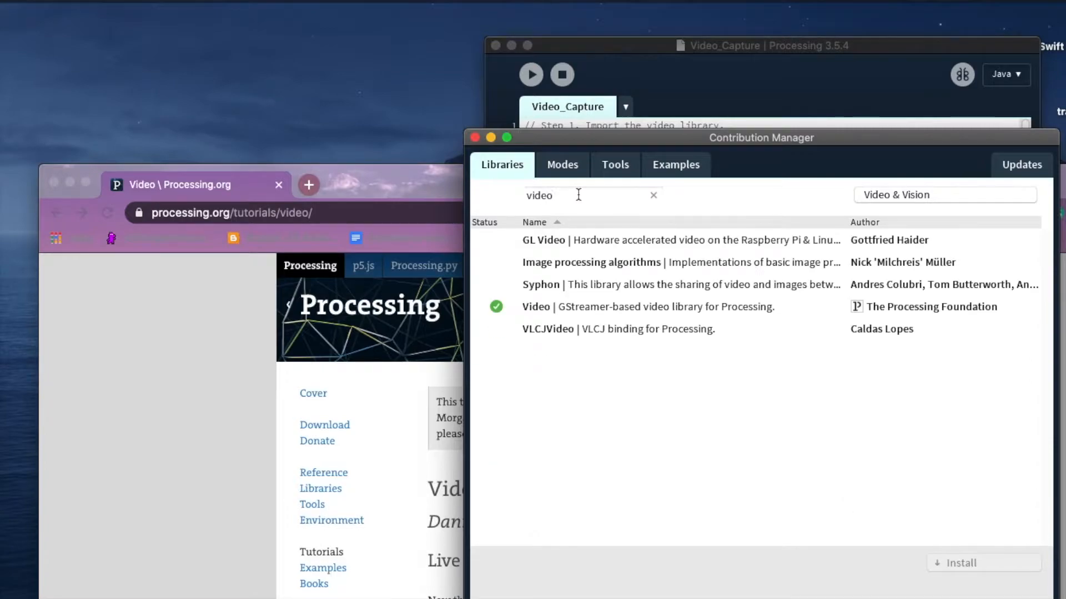
pyautogui.moveTo(568, 205)
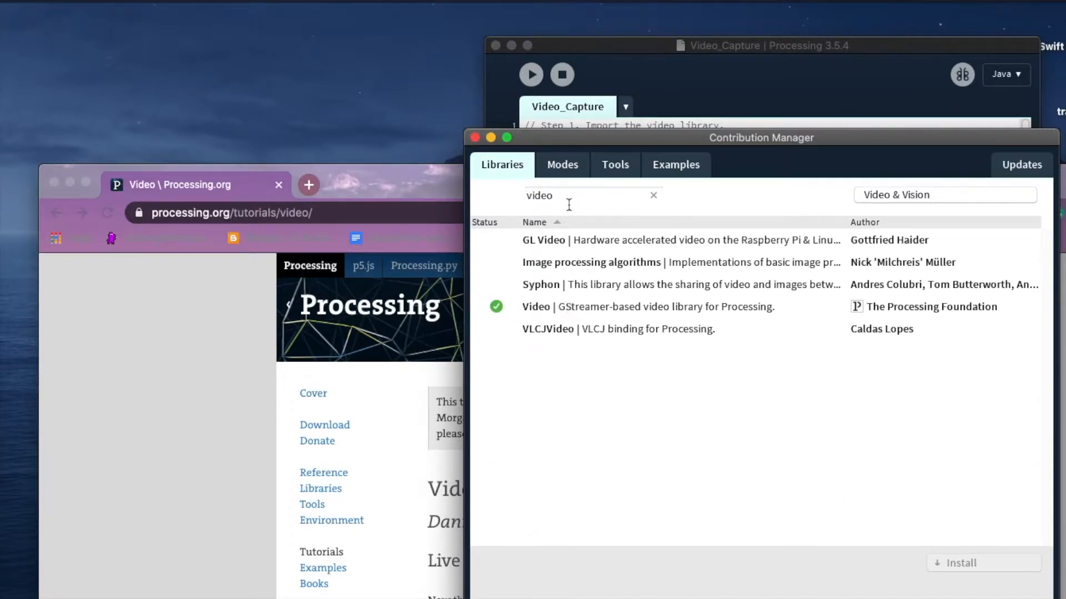
pyautogui.moveTo(647, 313)
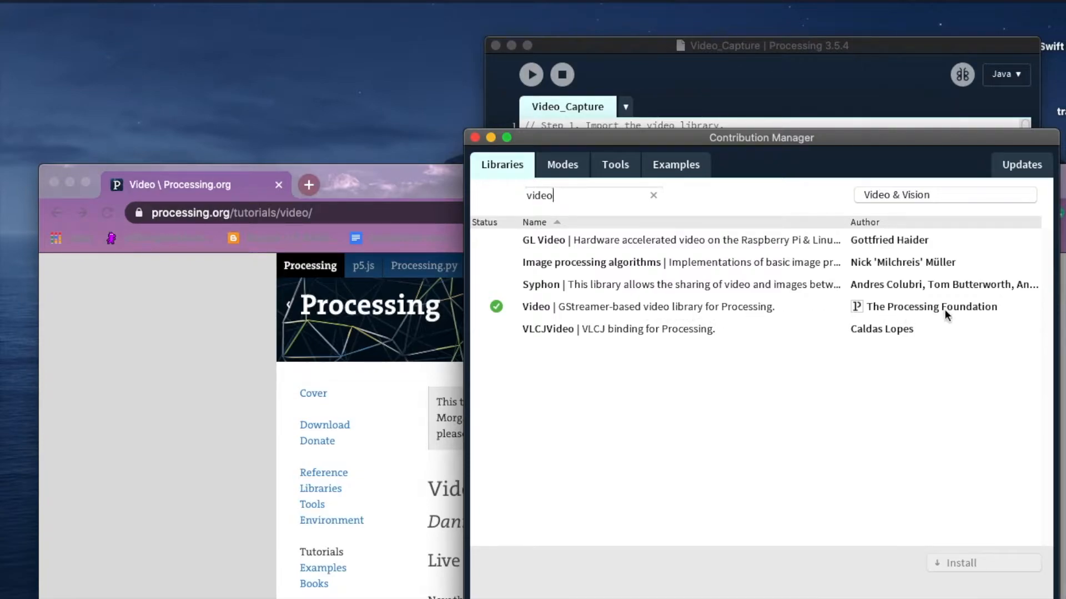
pyautogui.moveTo(688, 340)
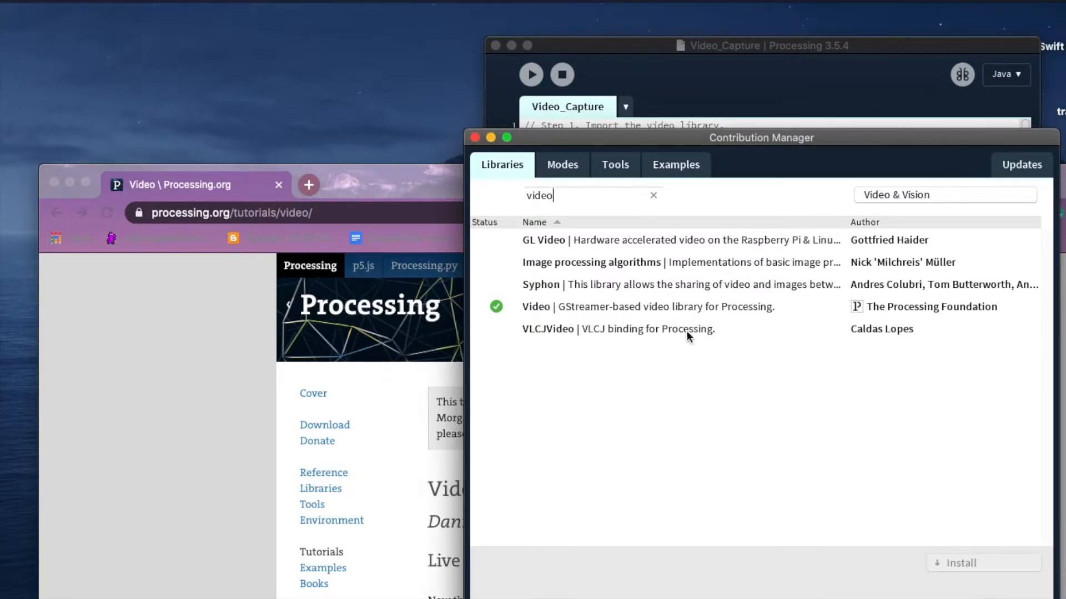
pyautogui.click(649, 306)
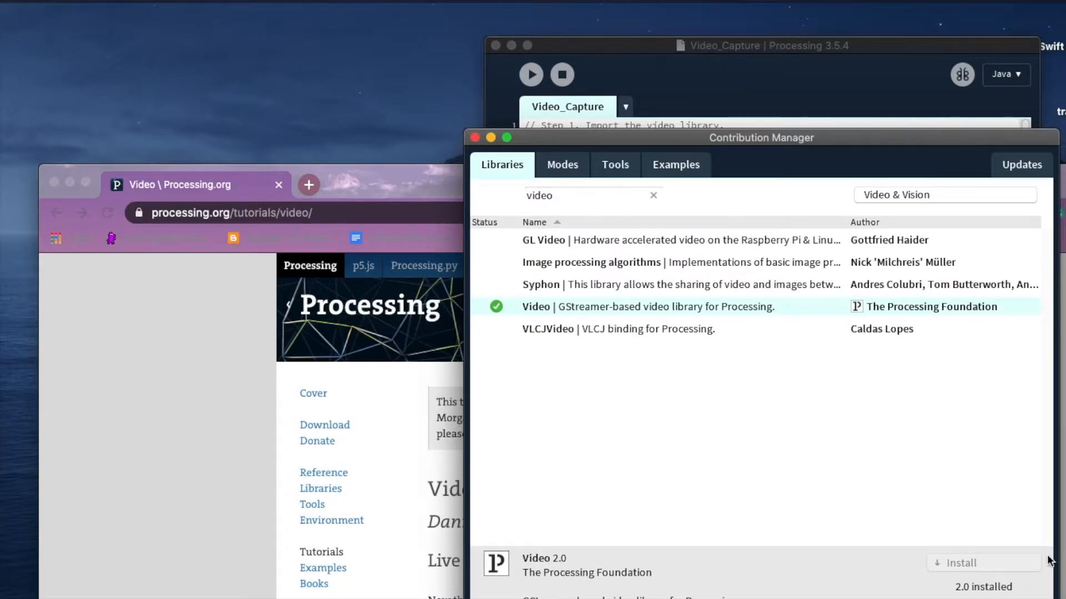
pyautogui.moveTo(903, 162)
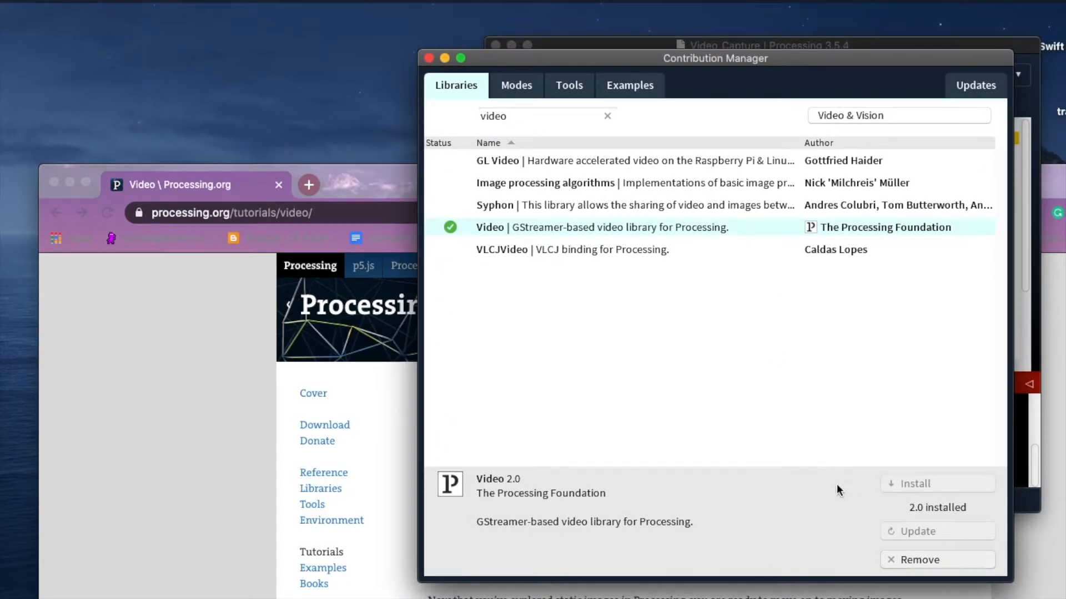
pyautogui.moveTo(460, 80)
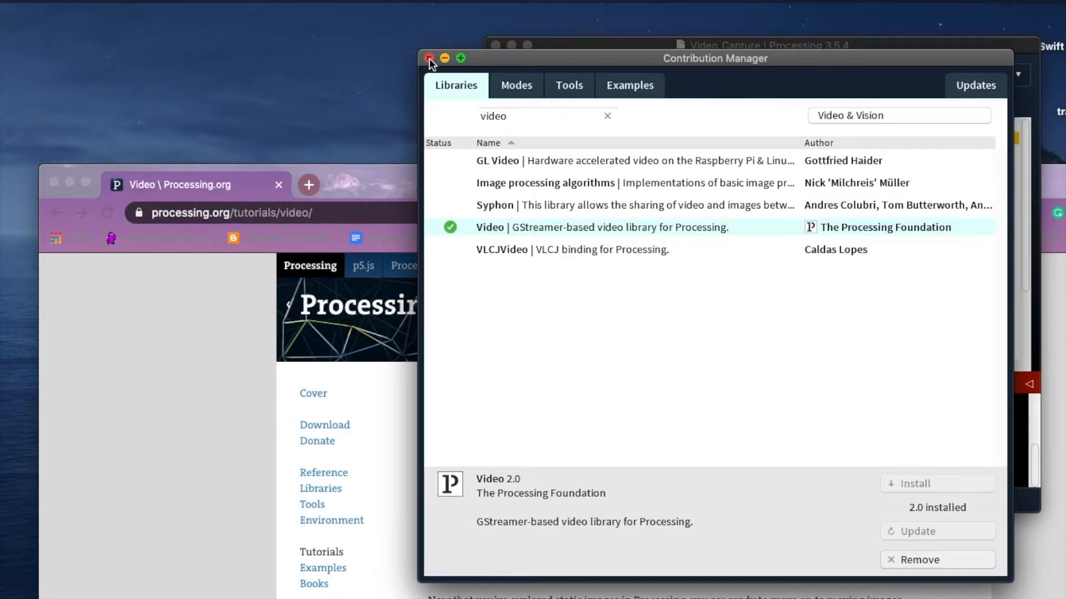
# Close the Contribution Manager to return to the Video_Capture sketch and its console error
pyautogui.click(429, 58)
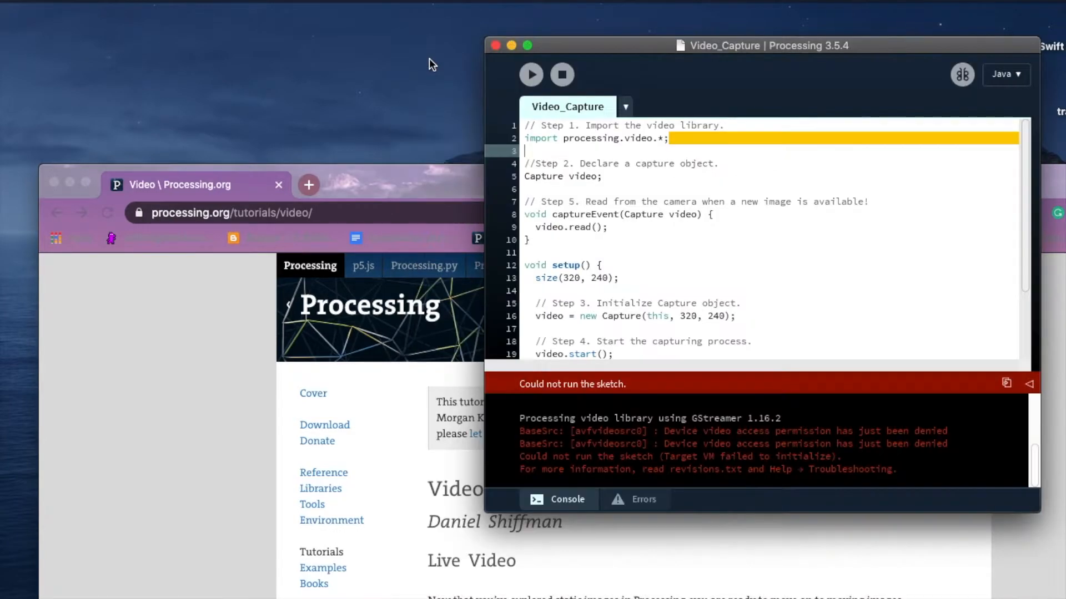
pyautogui.moveTo(832, 426)
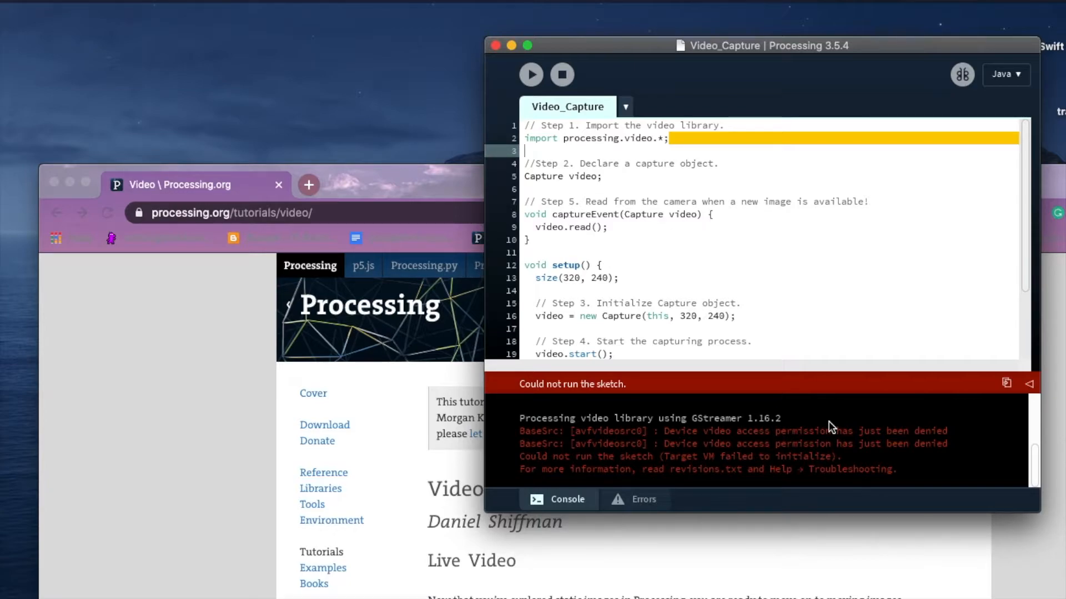
pyautogui.moveTo(995, 285)
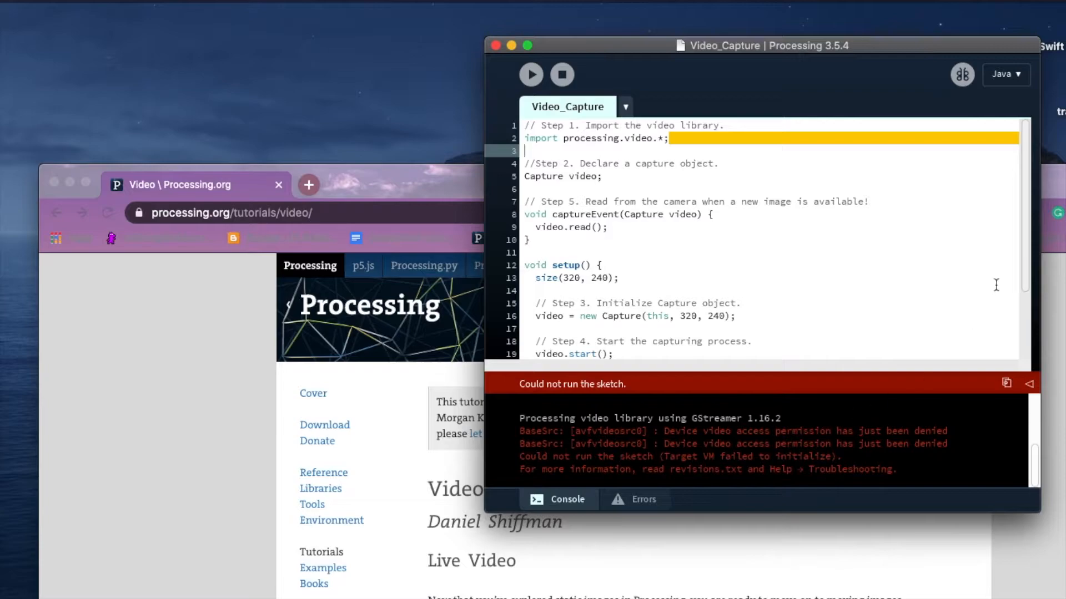
pyautogui.moveTo(768, 344)
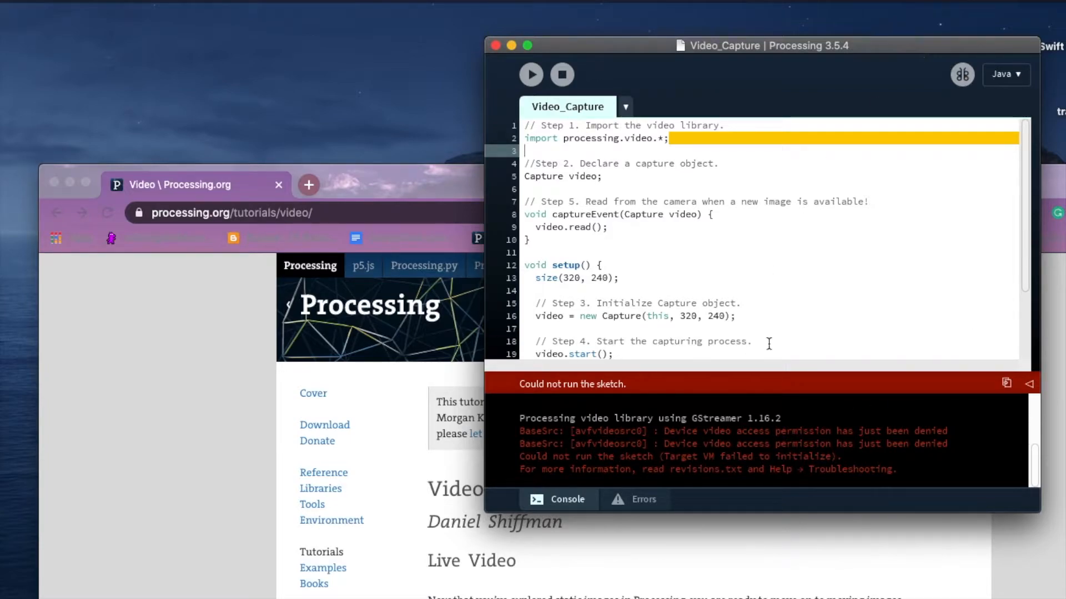
pyautogui.moveTo(852, 434)
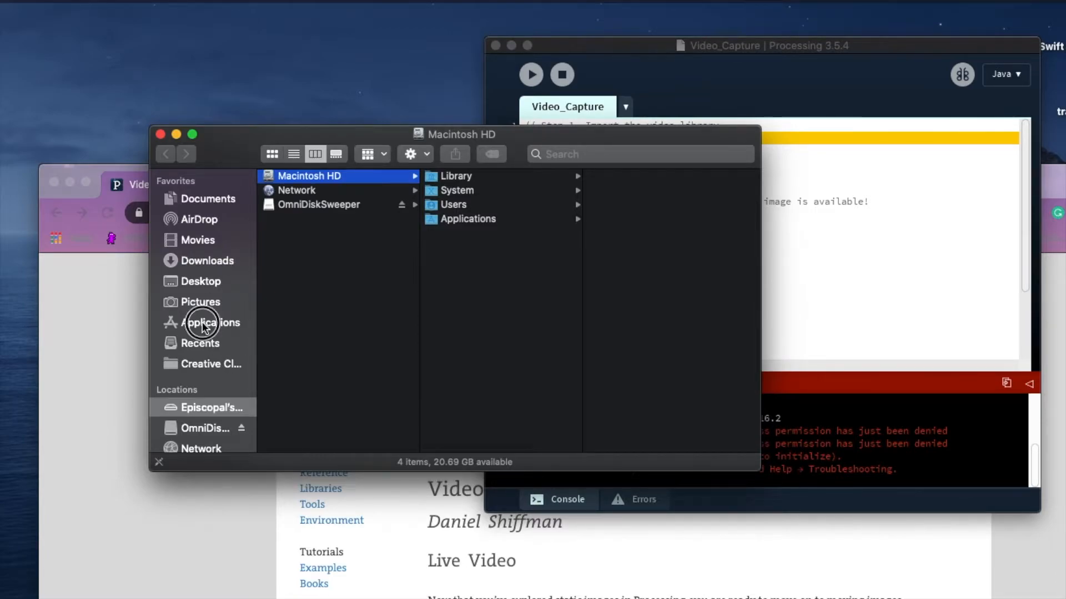
# Show the package contents of Processing.app from the Applications folder
pyautogui.click(210, 321)
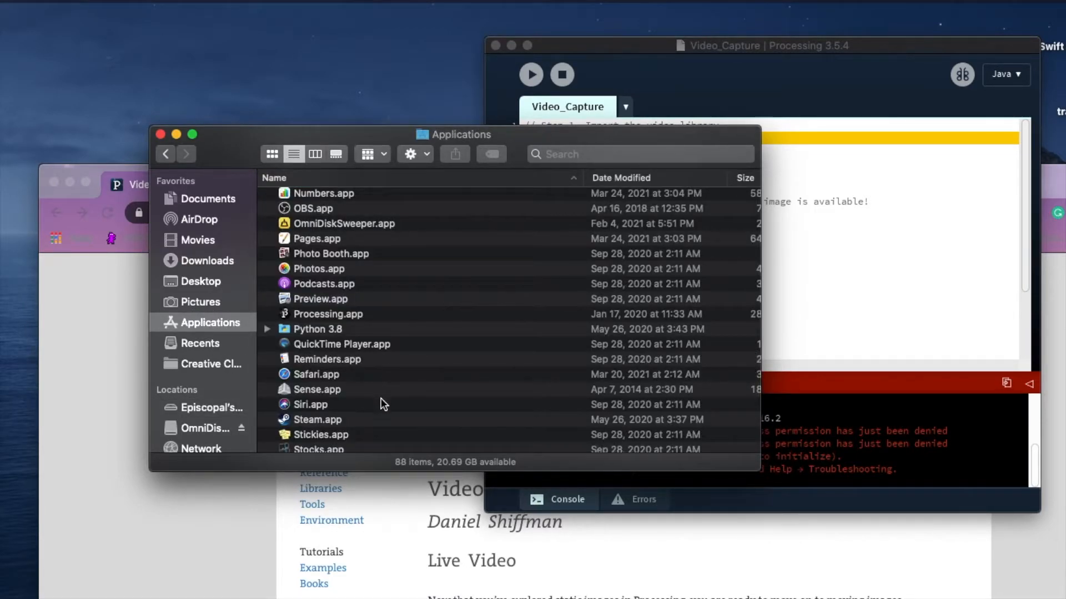
pyautogui.click(329, 313)
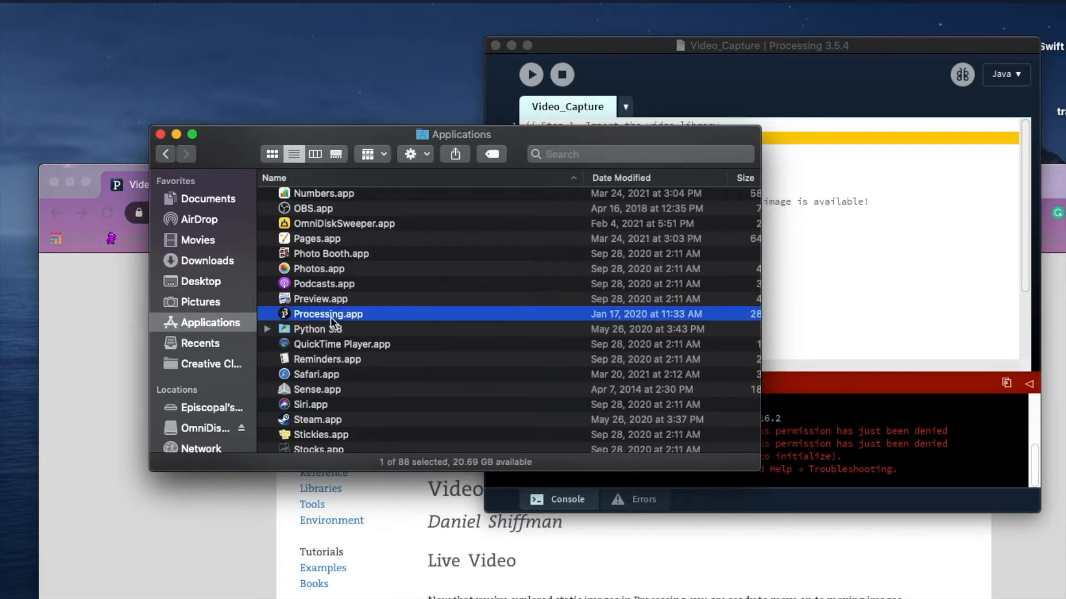
pyautogui.rightClick(329, 313)
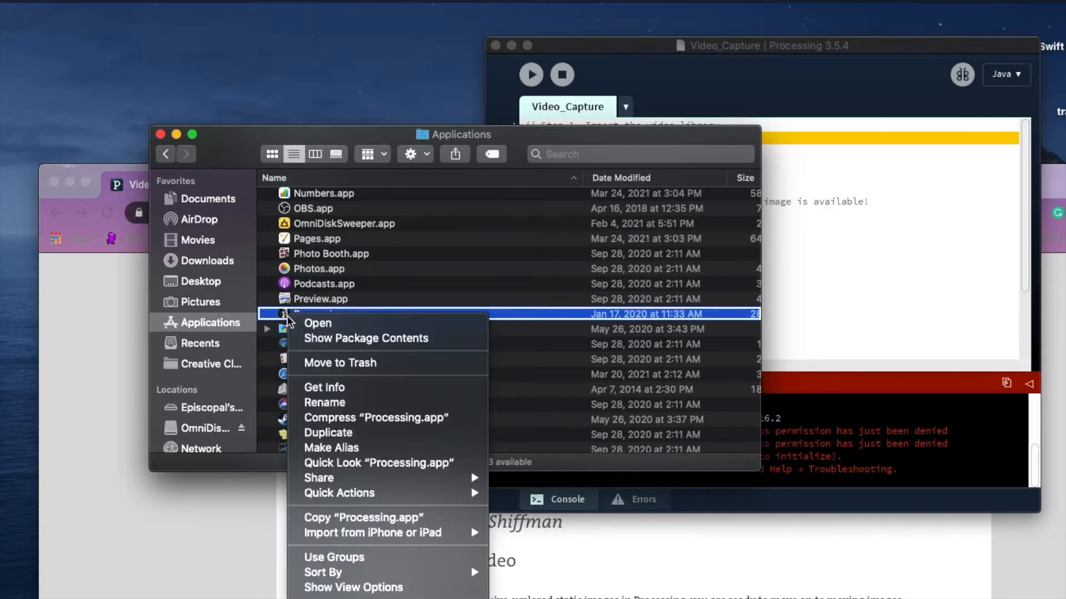
pyautogui.click(365, 338)
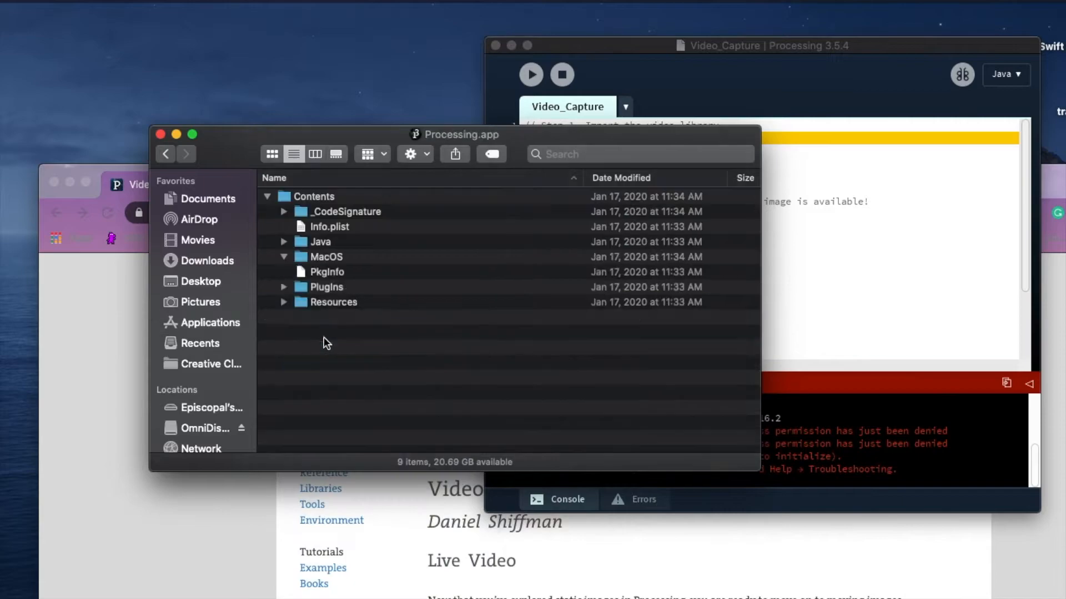
# Expand Contents and MacOS to reveal the Processing executable
pyautogui.click(284, 257)
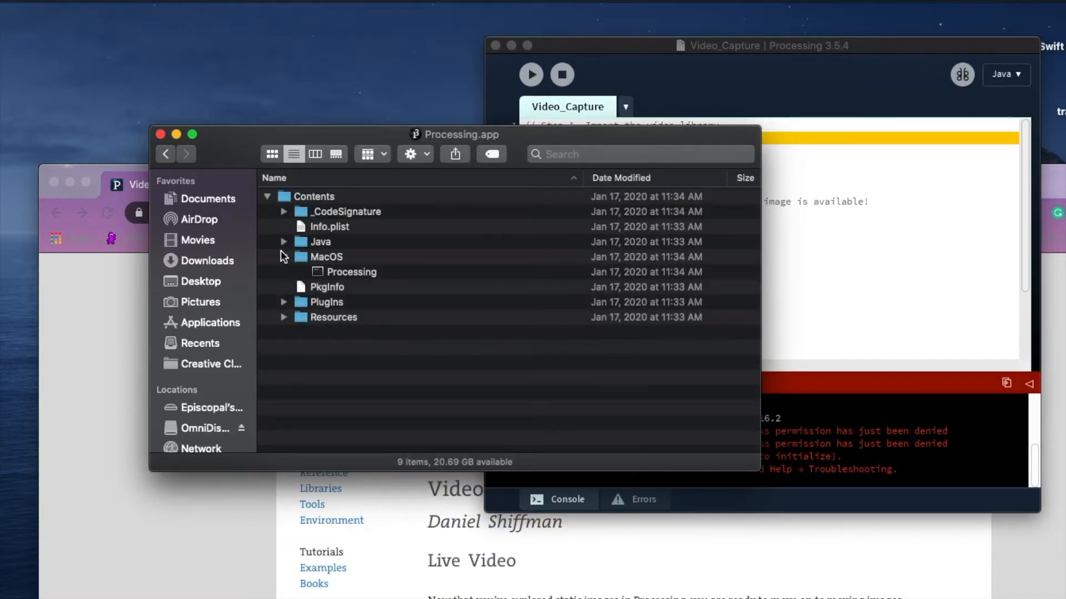
pyautogui.click(267, 197)
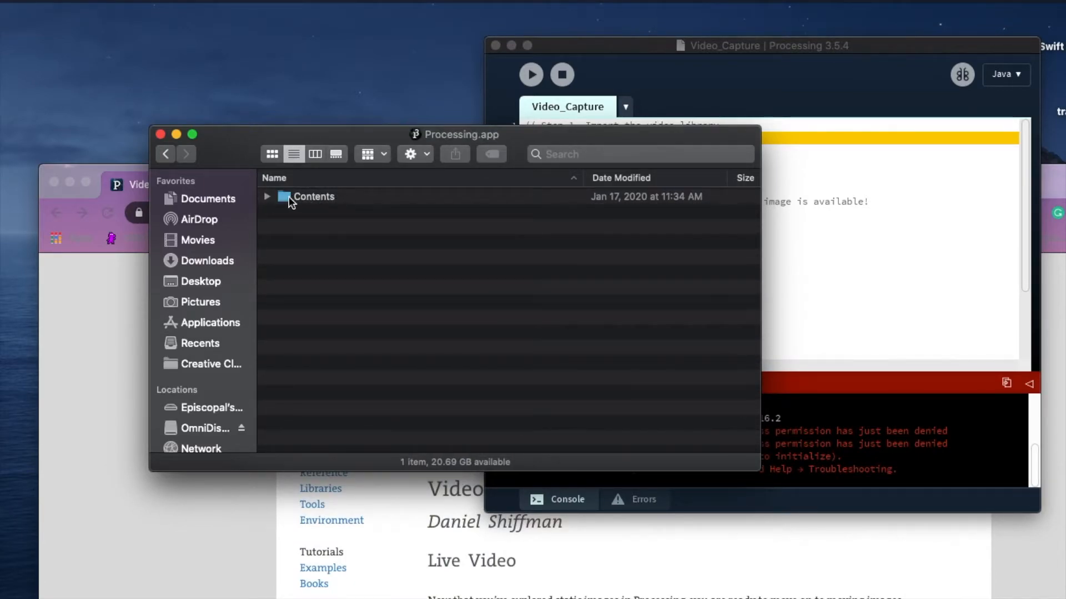
pyautogui.click(267, 196)
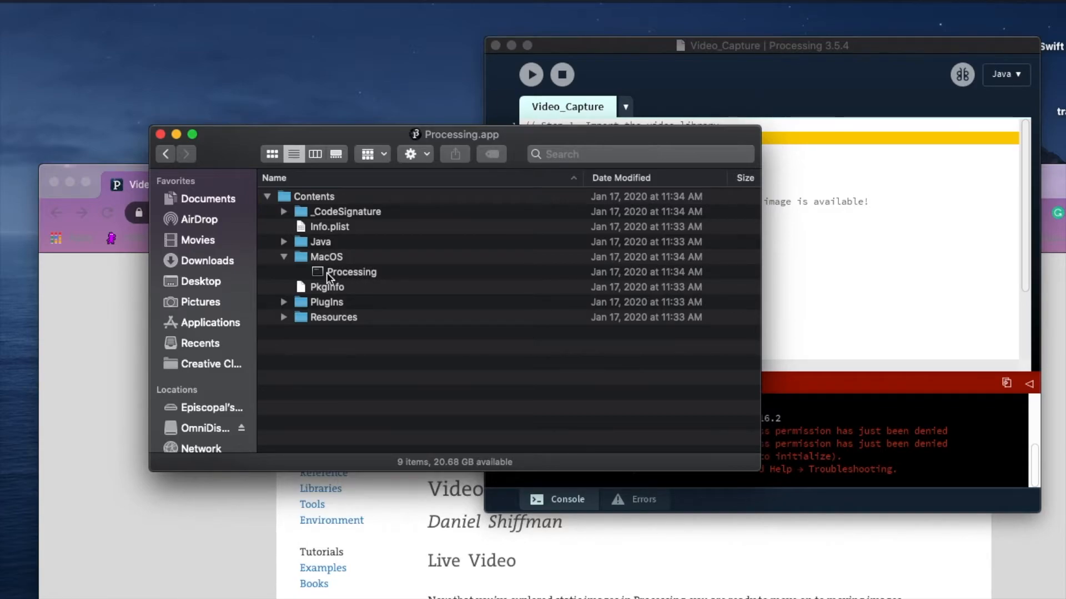
pyautogui.moveTo(655, 127)
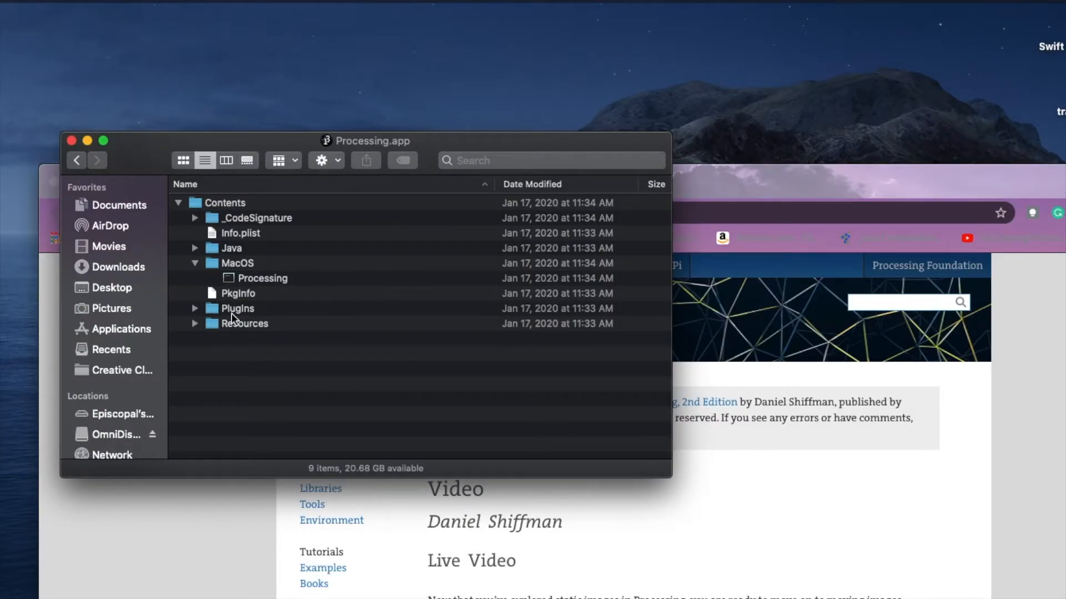
pyautogui.moveTo(238, 279)
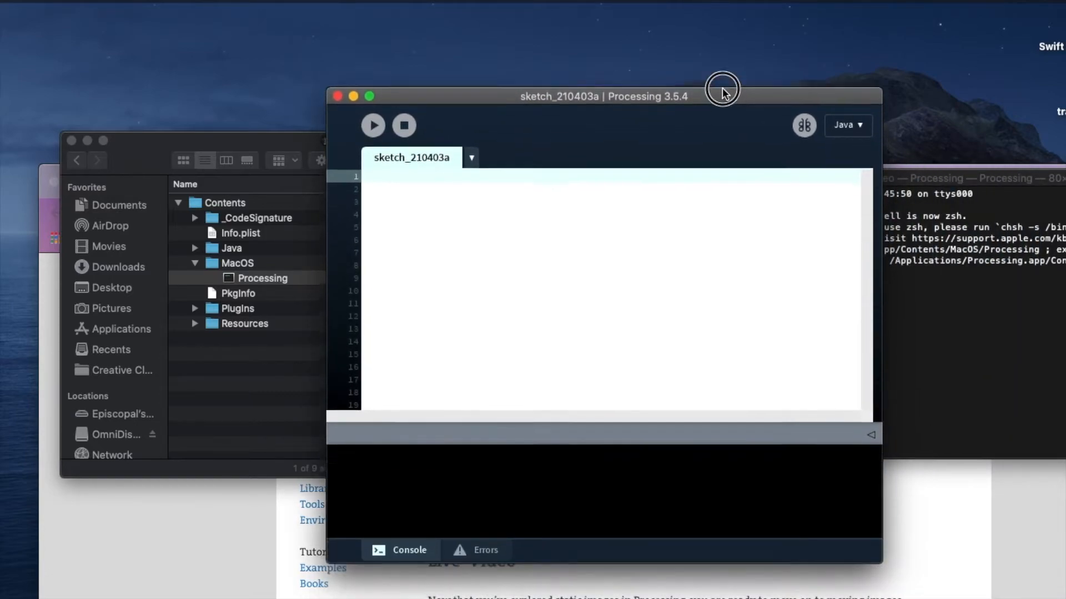
# Reopen the recent Video_Capture sketch from the sketchbook in the Terminal-launched Processing
pyautogui.click(132, 3)
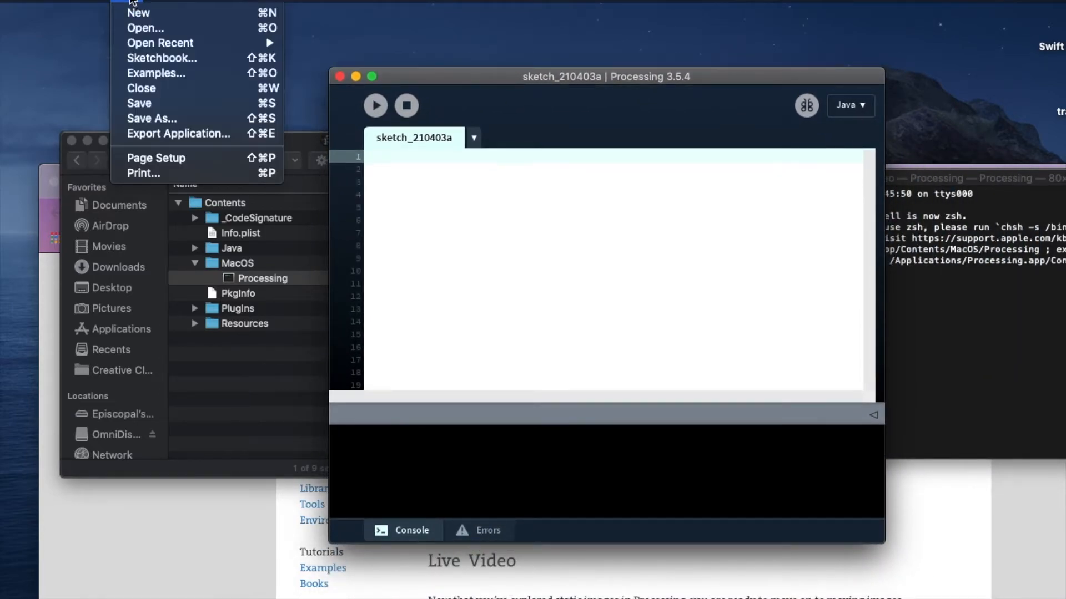
pyautogui.moveTo(178, 135)
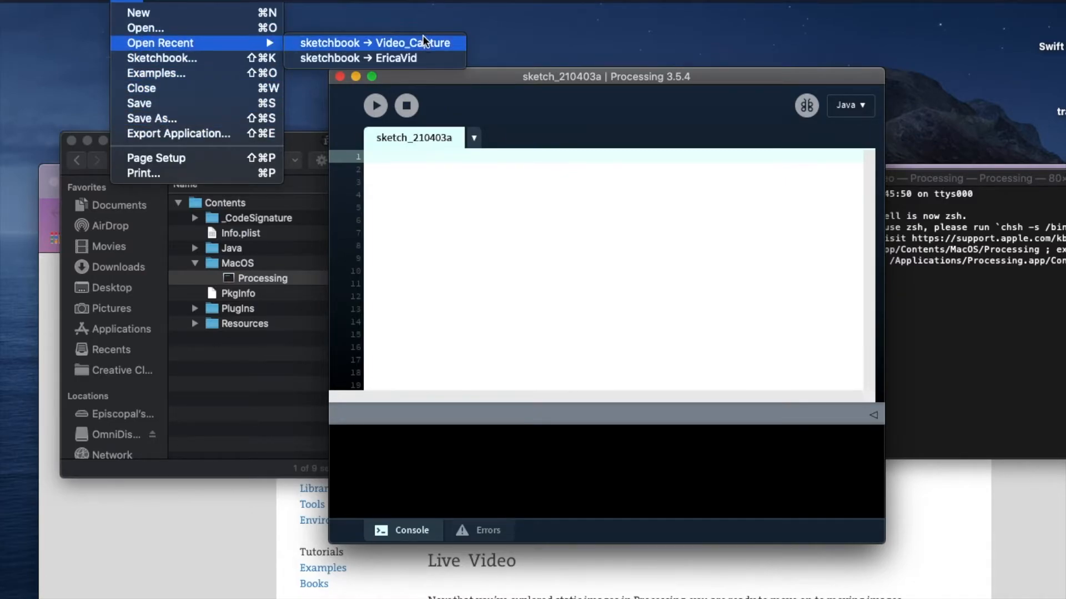
pyautogui.click(374, 42)
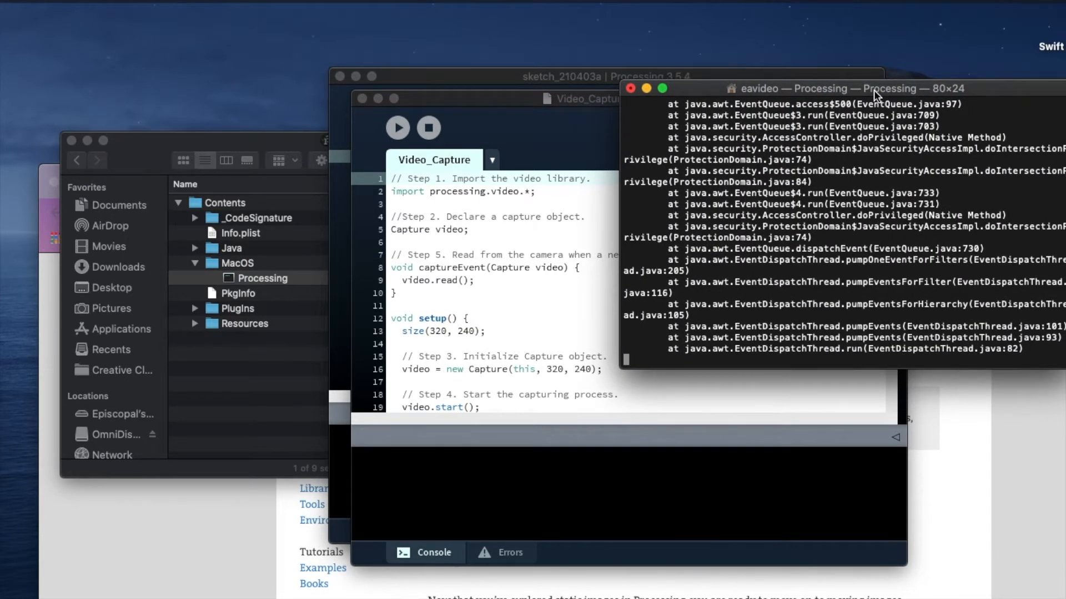
pyautogui.moveTo(801, 418)
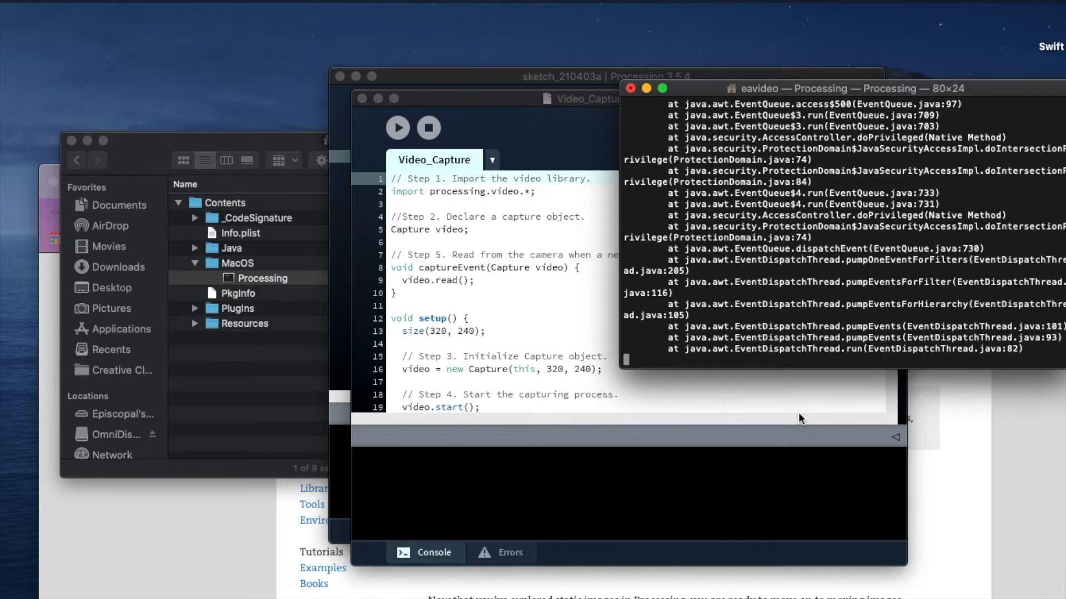
pyautogui.moveTo(493, 338)
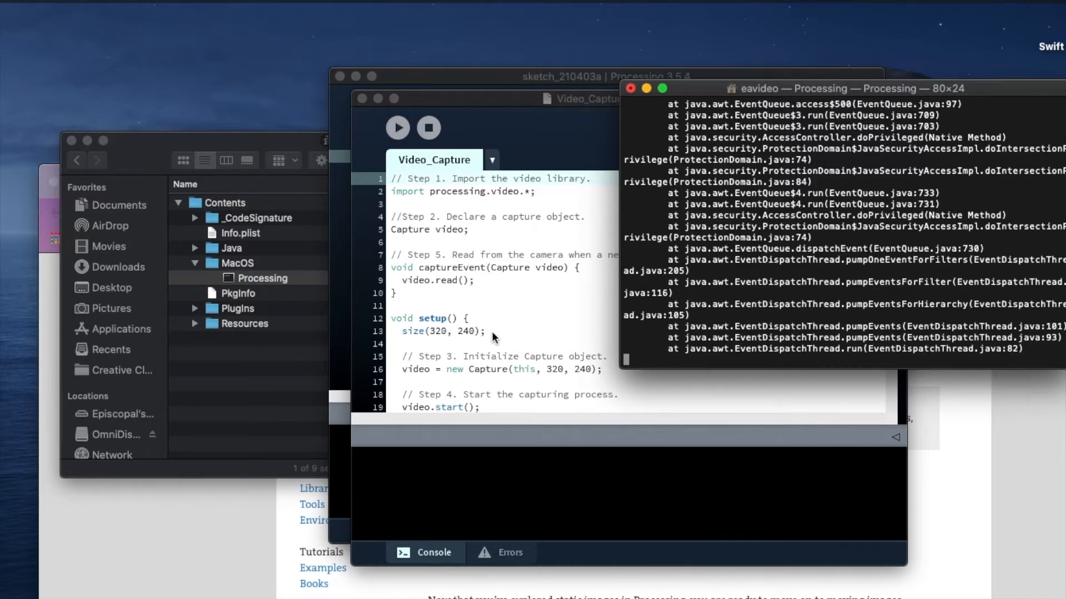
pyautogui.moveTo(576, 304)
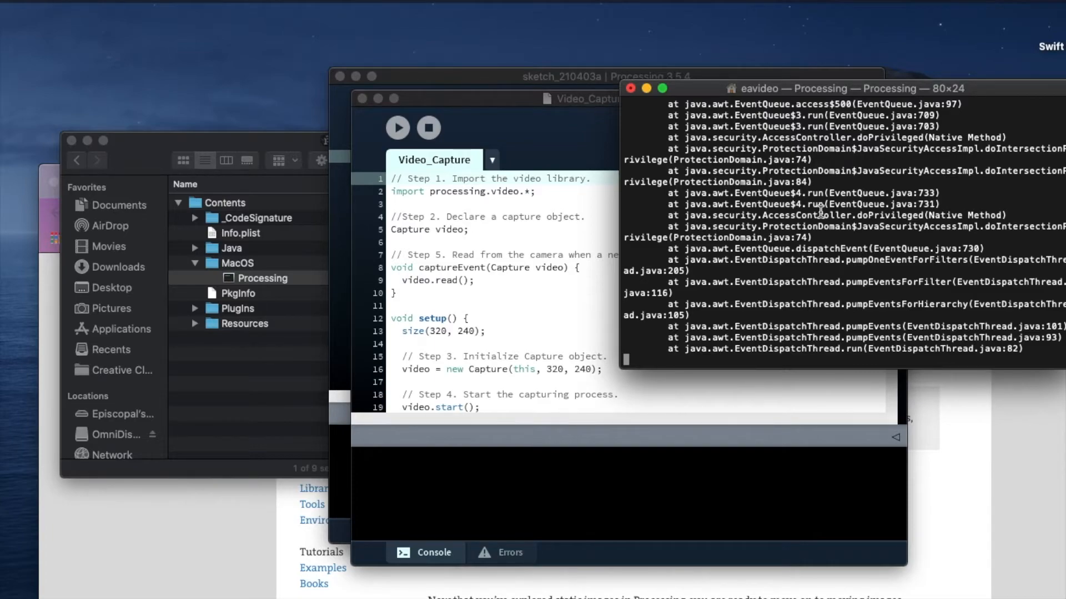
pyautogui.moveTo(533, 278)
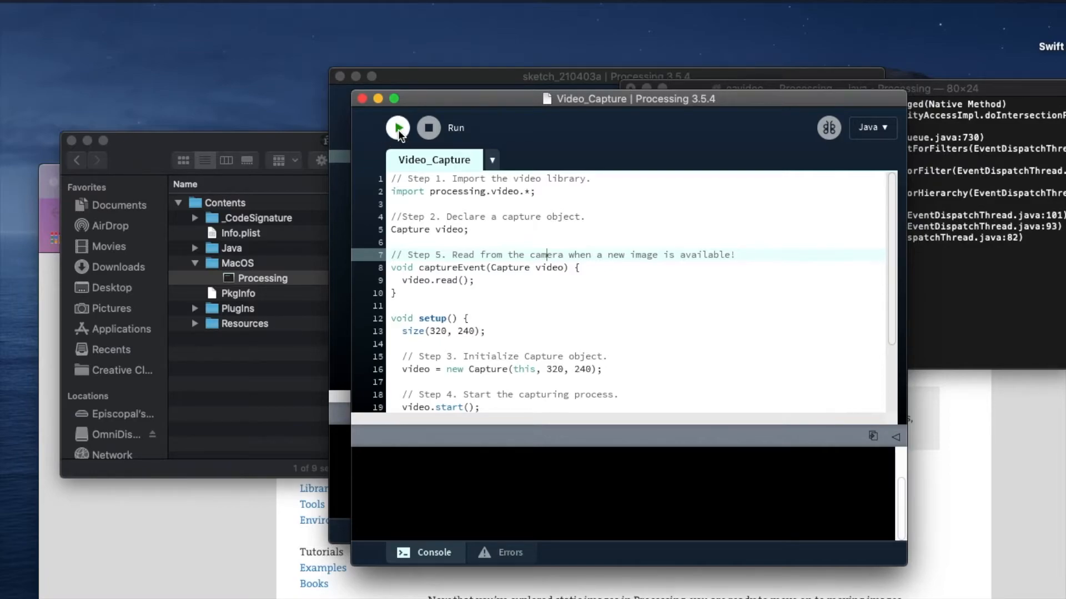
# Run Video_Capture, allow Documents and camera access at the macOS prompts, then stop the sketch
pyautogui.click(397, 127)
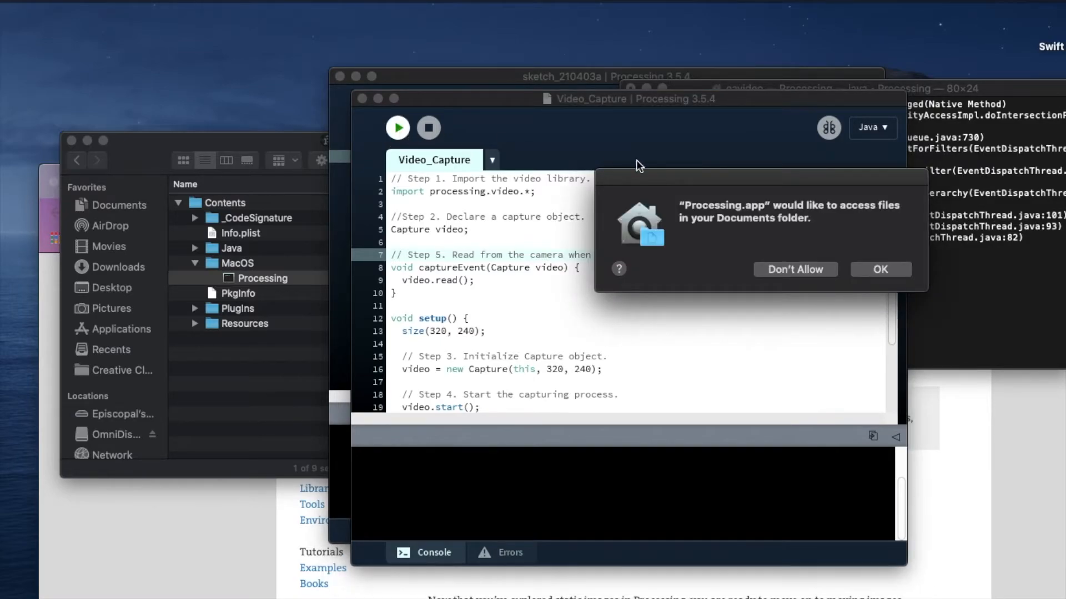
pyautogui.moveTo(896, 211)
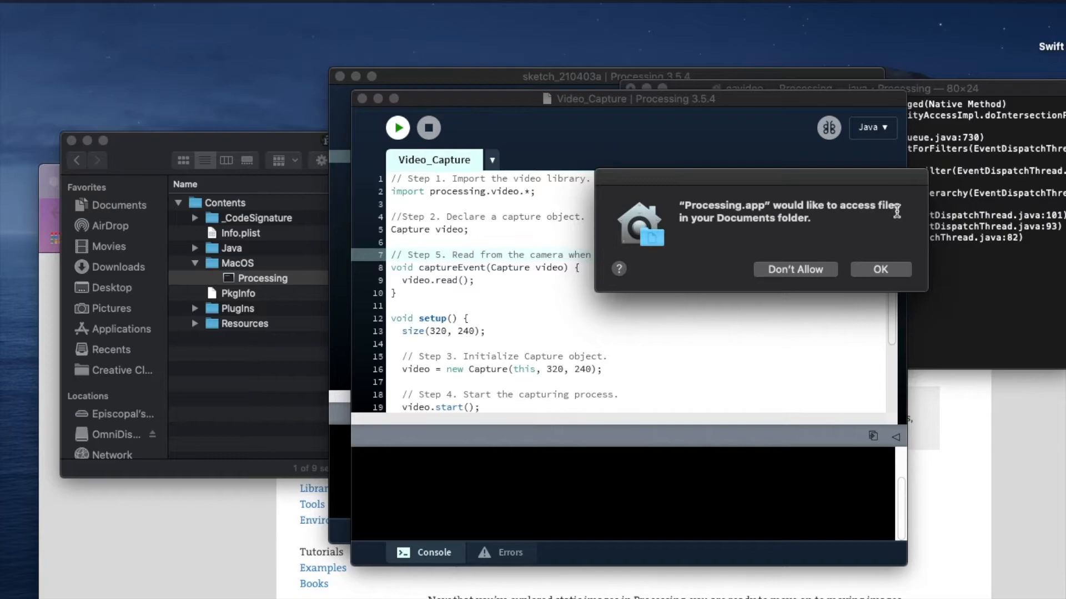
pyautogui.moveTo(907, 293)
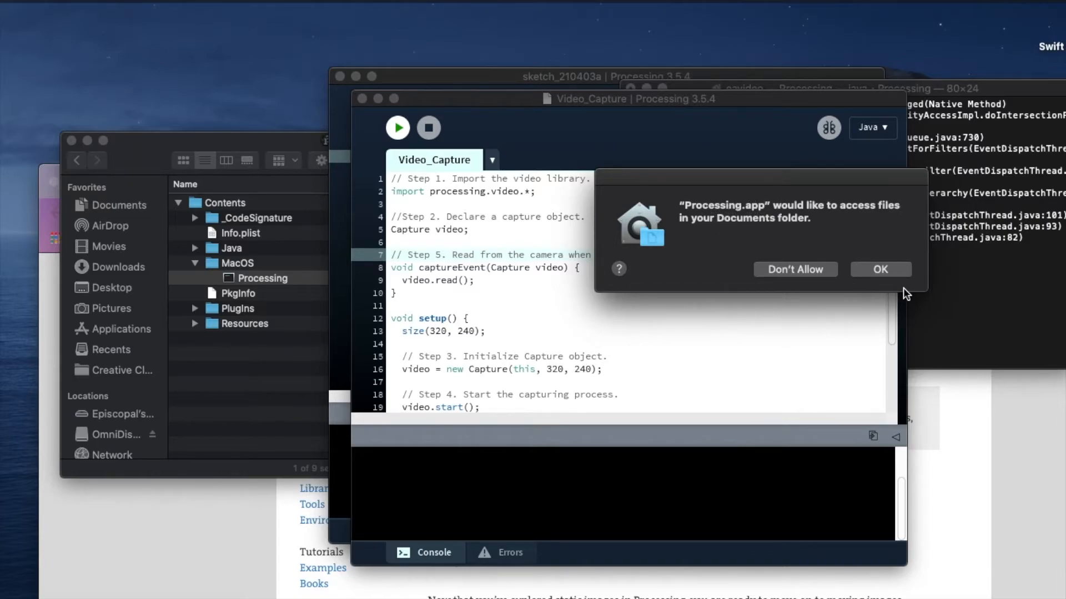
pyautogui.click(879, 268)
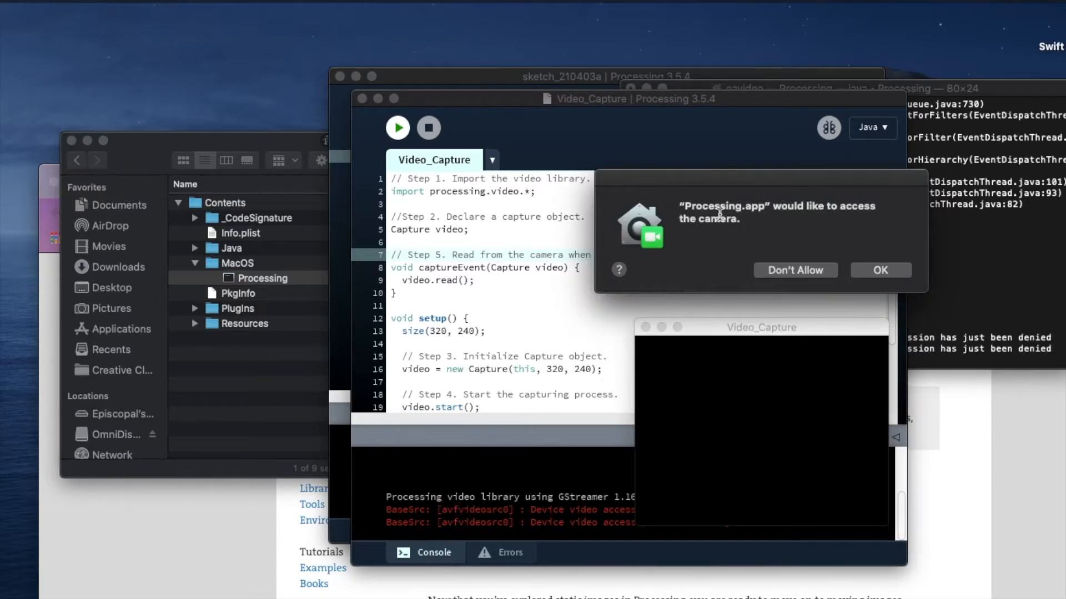
pyautogui.moveTo(783, 259)
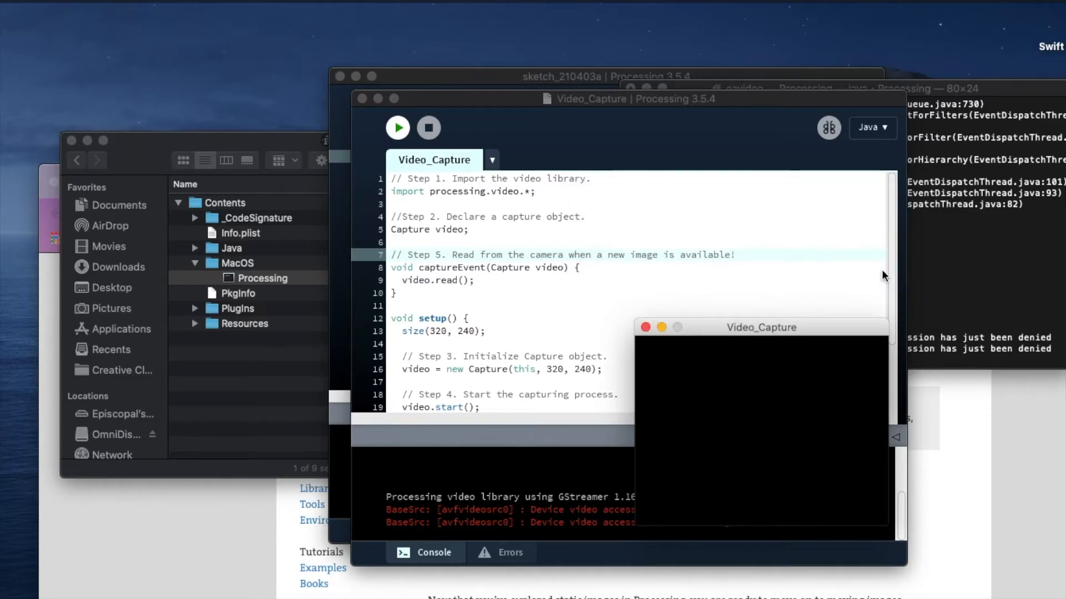
pyautogui.moveTo(542, 255)
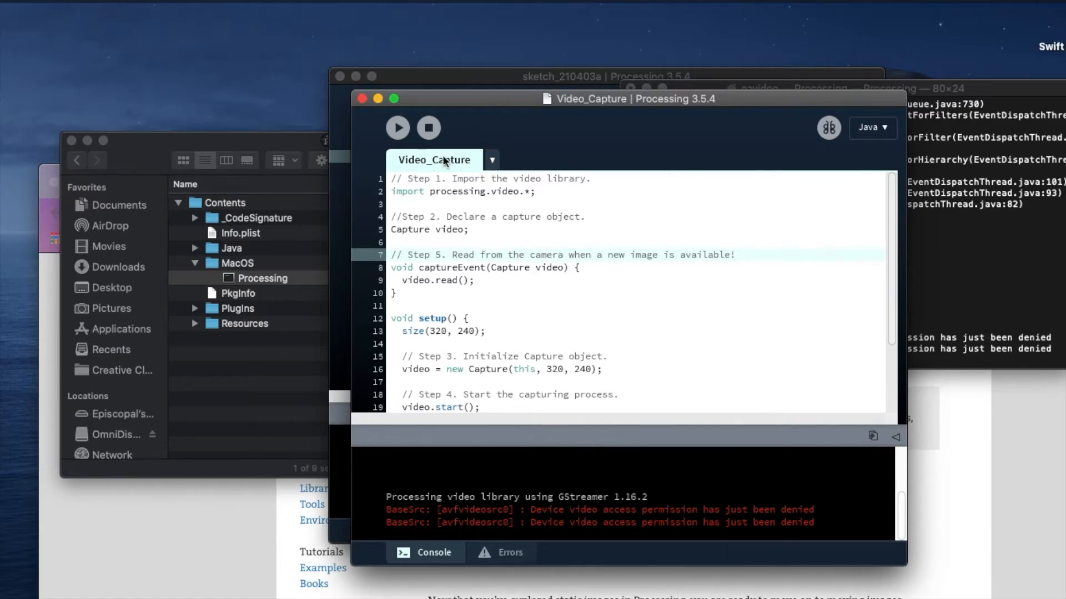
pyautogui.click(397, 127)
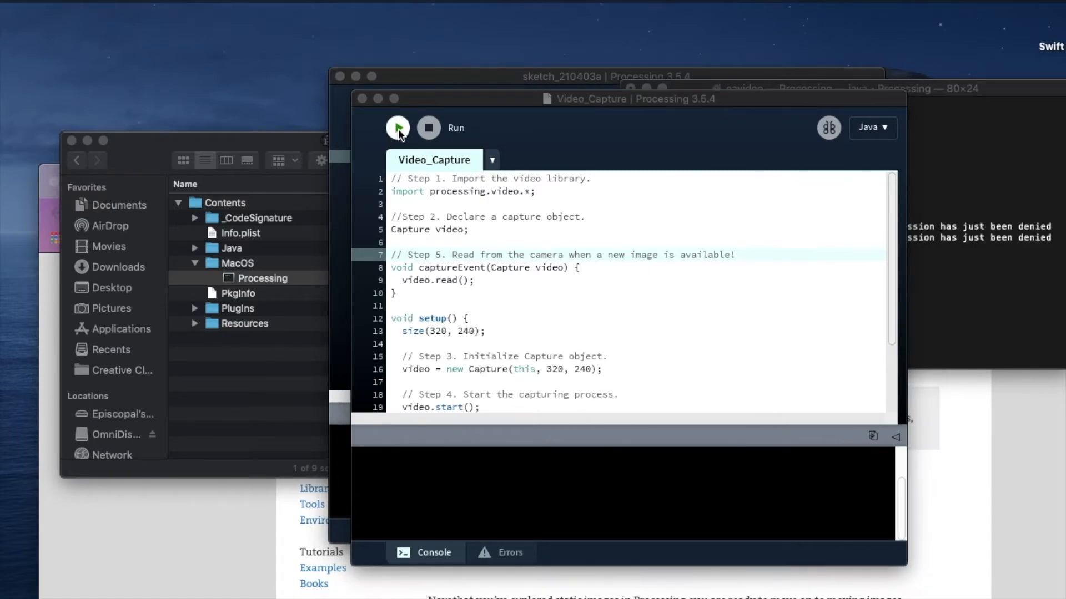
# Rerun Video_Capture to see live webcam video, then close the Video_Capture editor
pyautogui.click(398, 127)
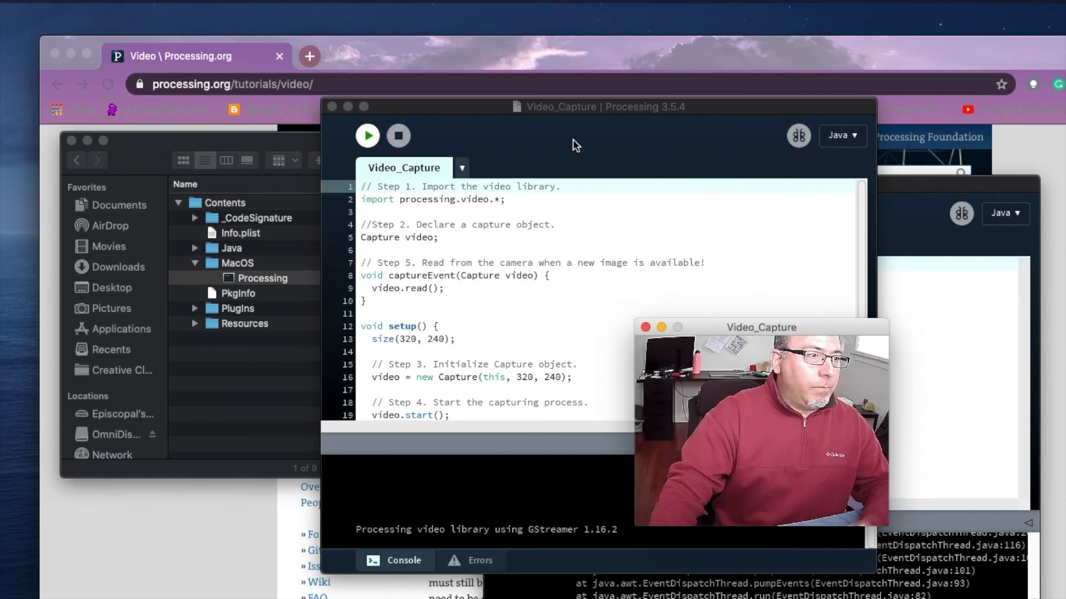
pyautogui.click(397, 129)
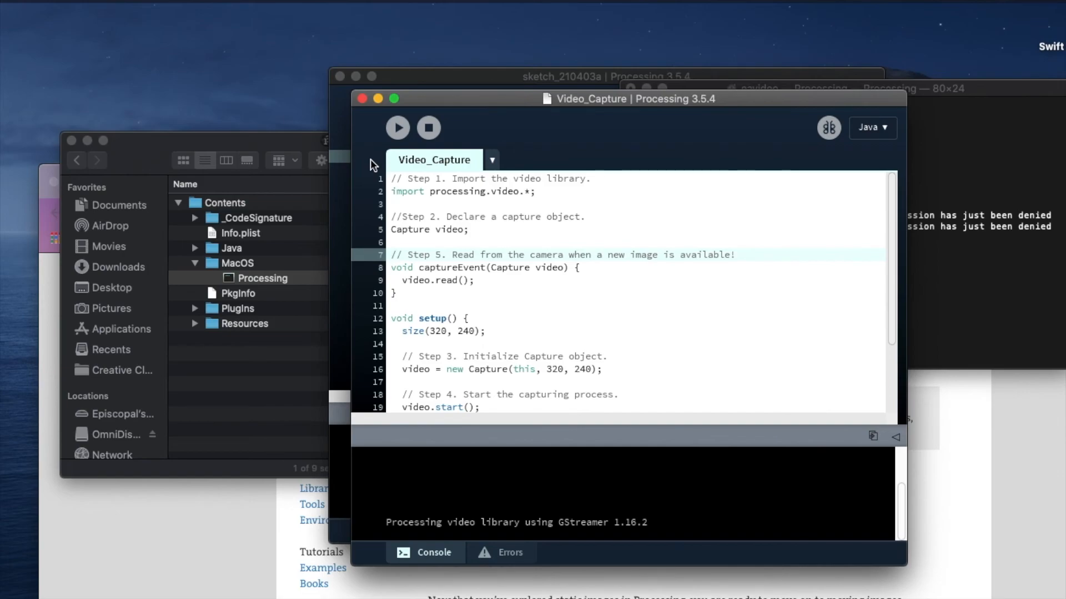
pyautogui.moveTo(467, 177)
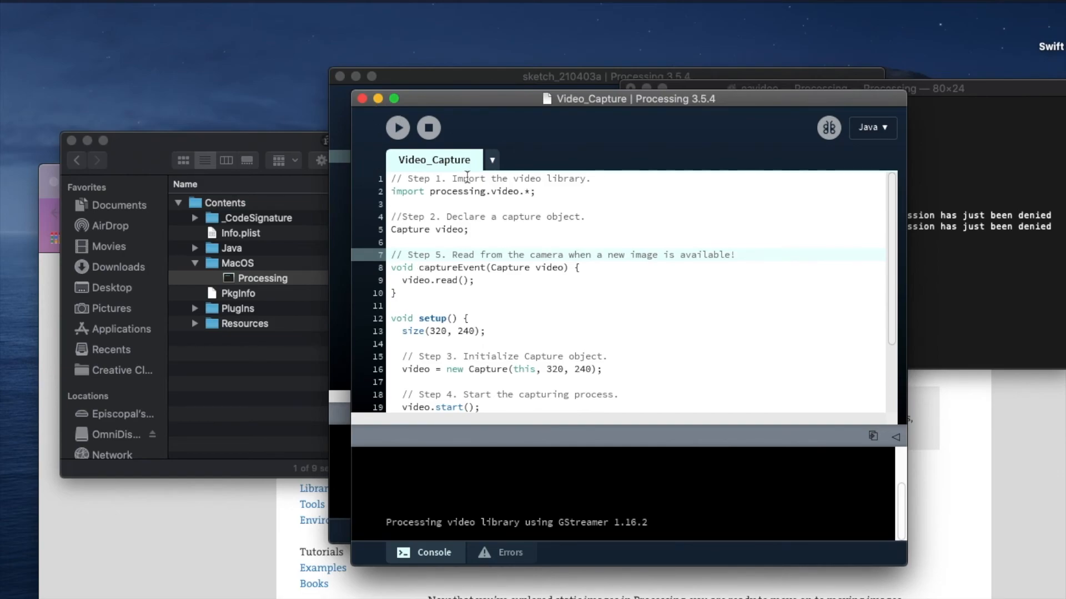
pyautogui.moveTo(456, 111)
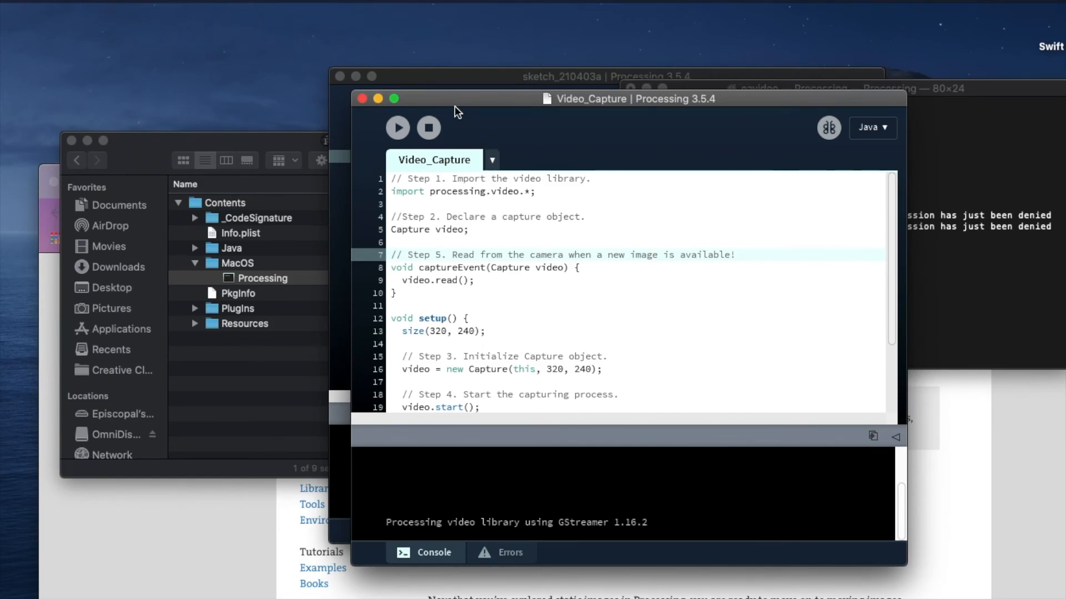
pyautogui.moveTo(459, 102)
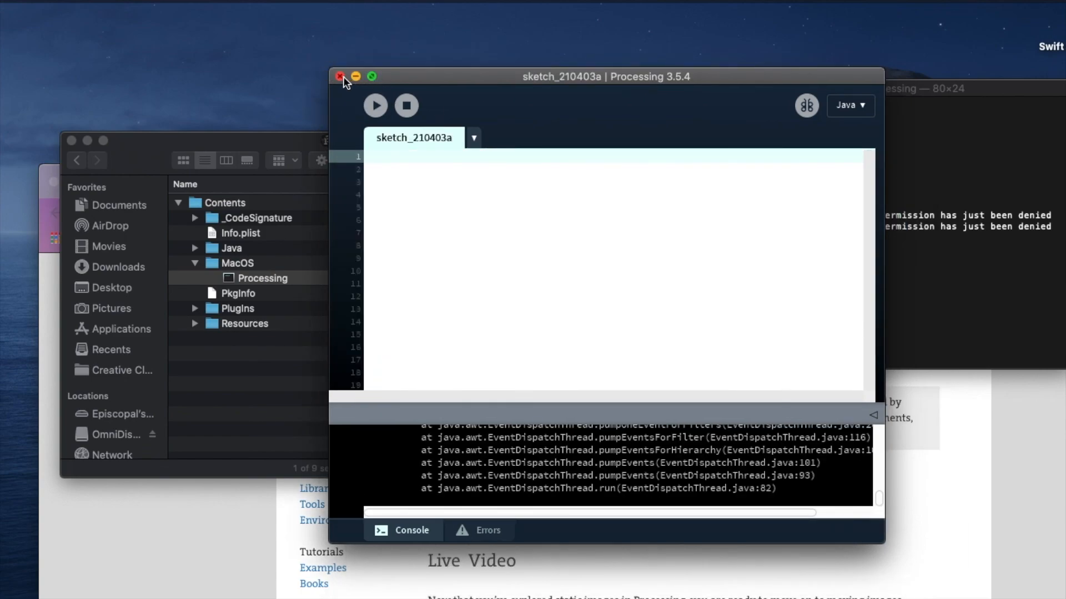
# Close the empty sketch_210403a and quit Processing, ending the Terminal-launched session
pyautogui.click(339, 77)
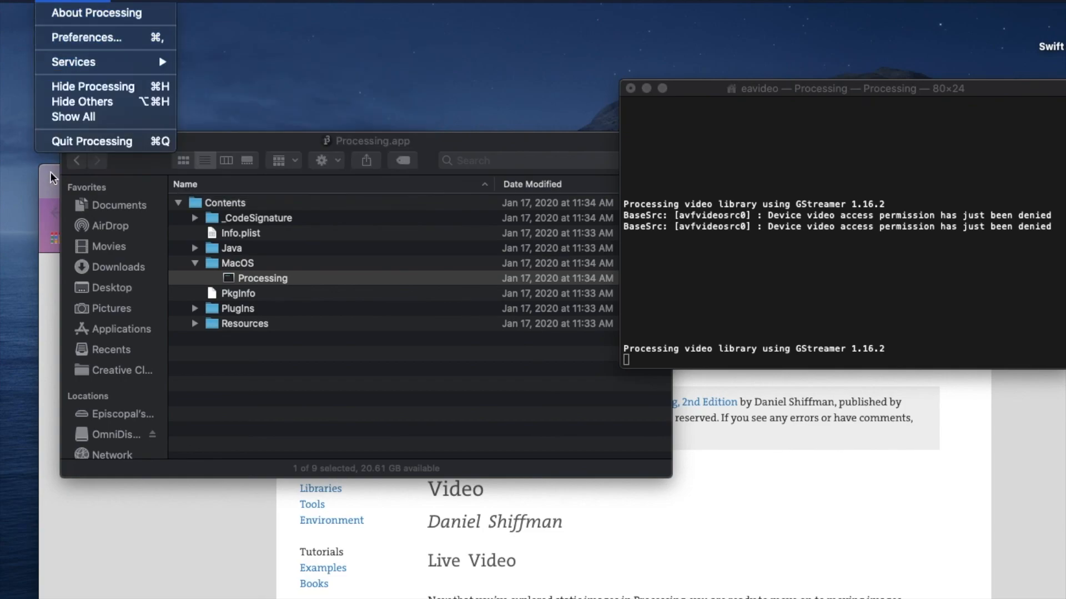
pyautogui.click(90, 141)
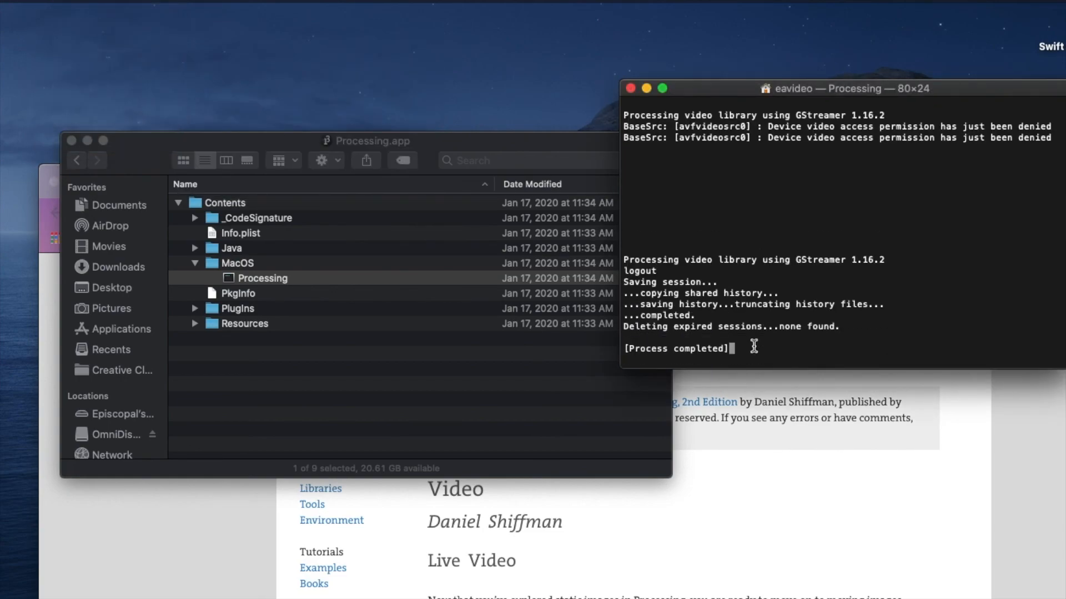